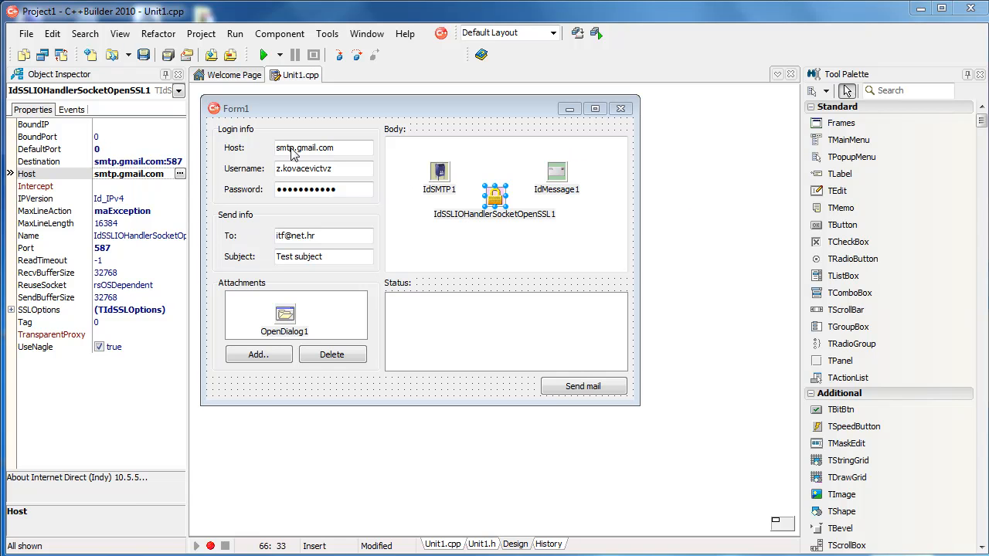
mouse_move(436, 130)
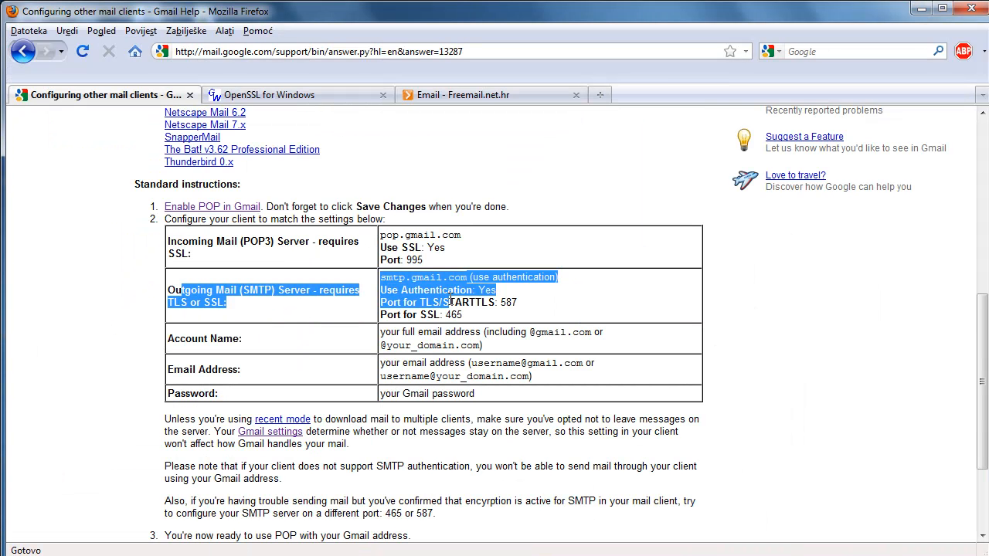
Step: Highlight Gmail's note that outgoing SMTP mail requires TLS or SSL on smtp.gmail.com
left_click(240, 289)
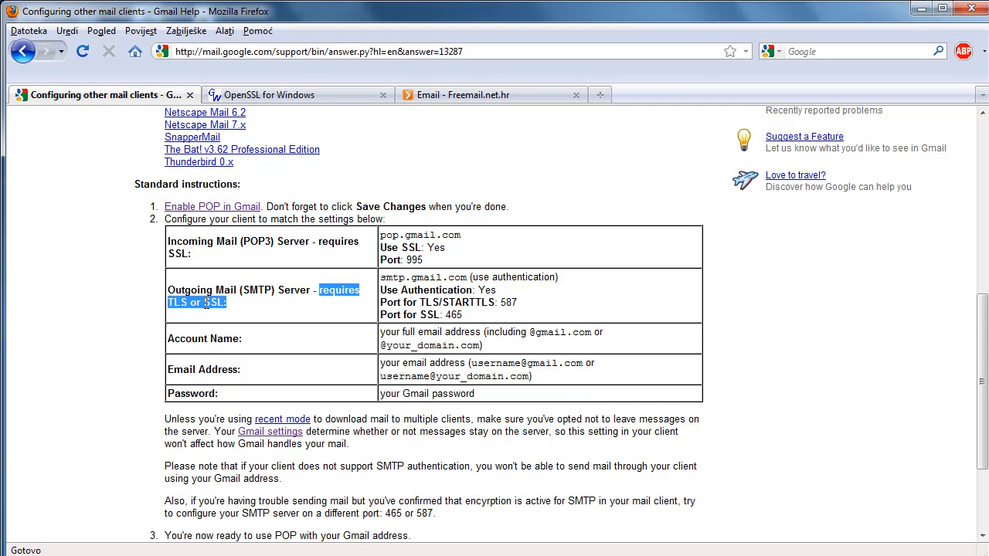
mouse_move(383, 299)
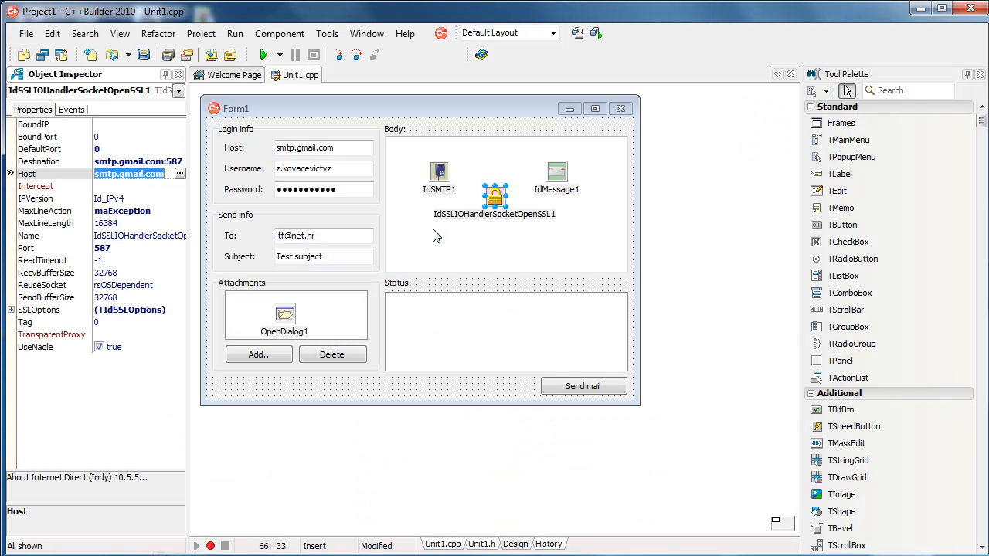
left_click(440, 172)
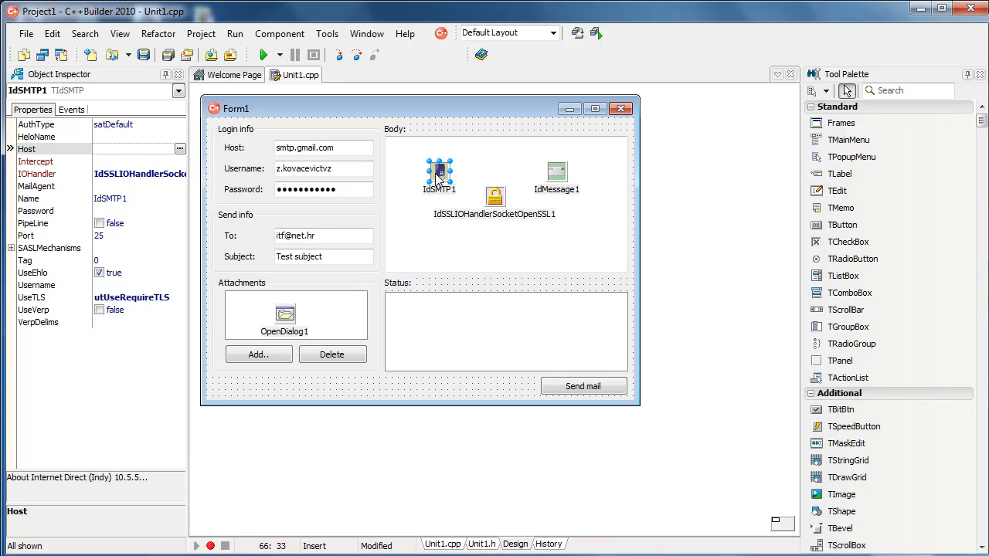
mouse_move(296, 160)
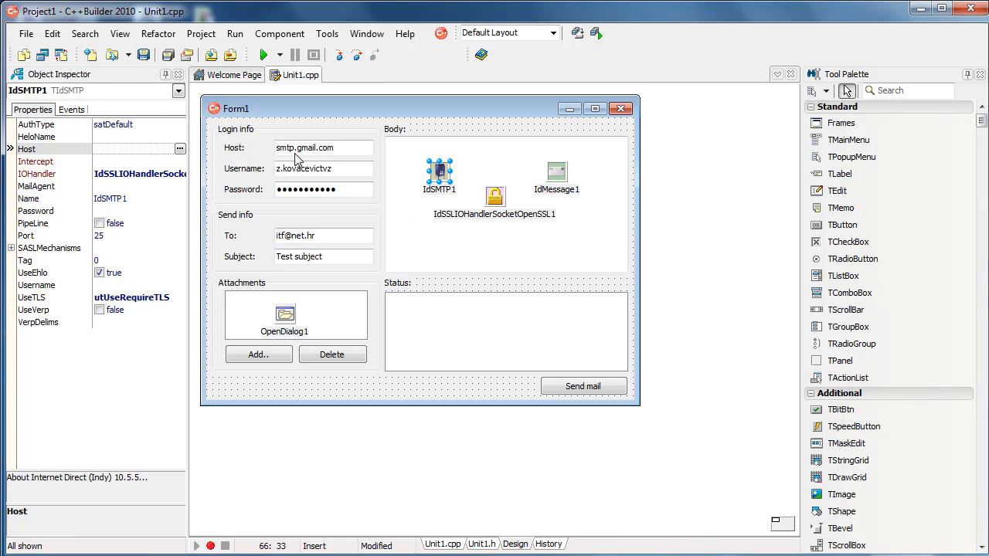
mouse_move(290, 151)
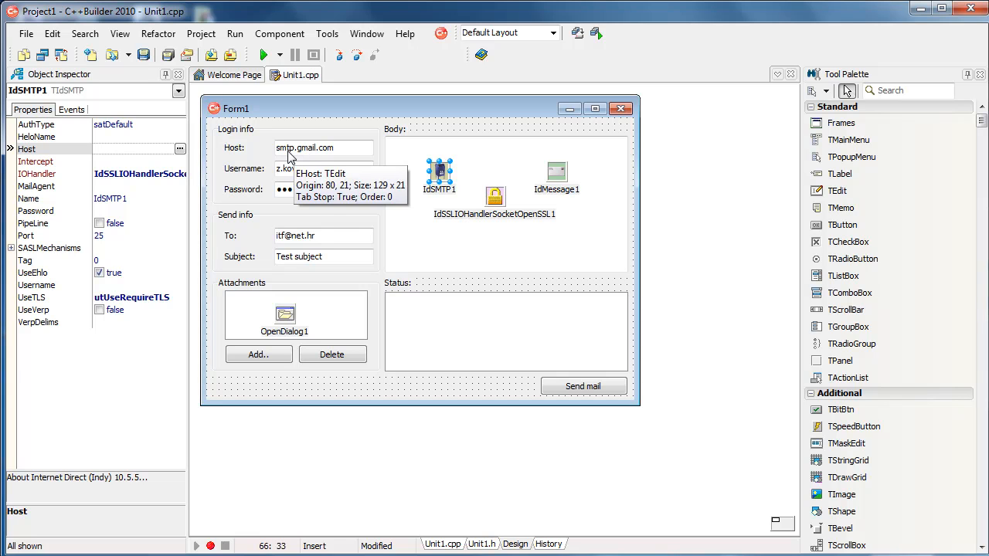
mouse_move(378, 157)
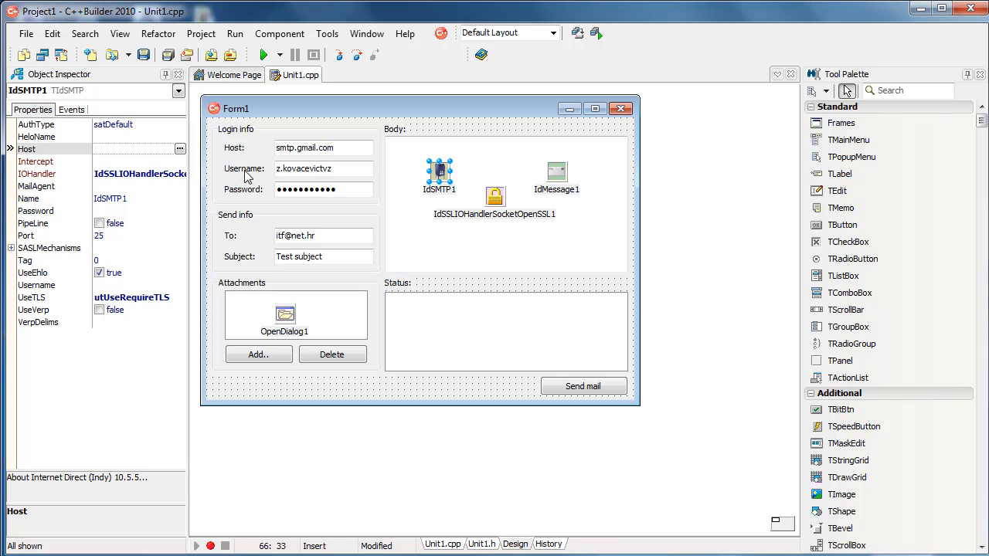
mouse_move(352, 192)
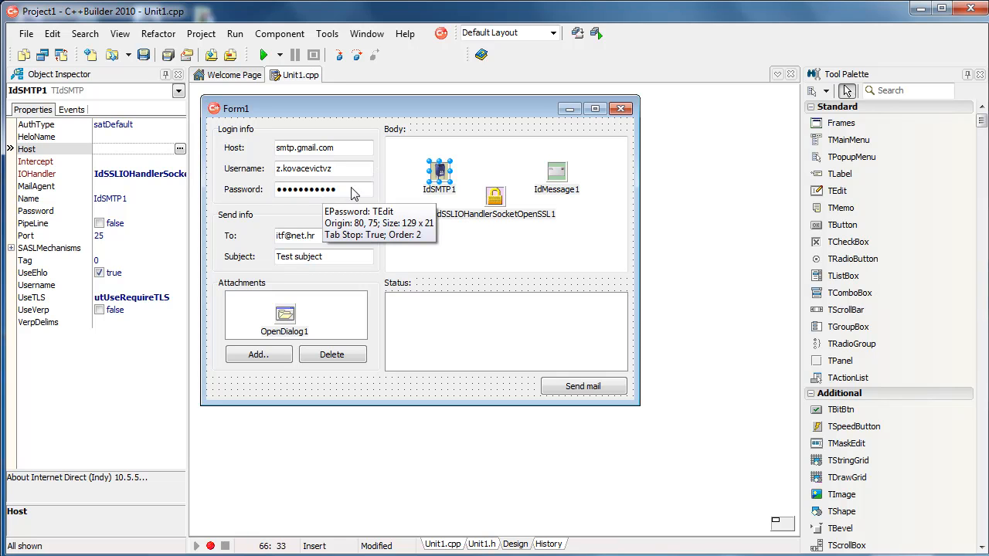
mouse_move(441, 181)
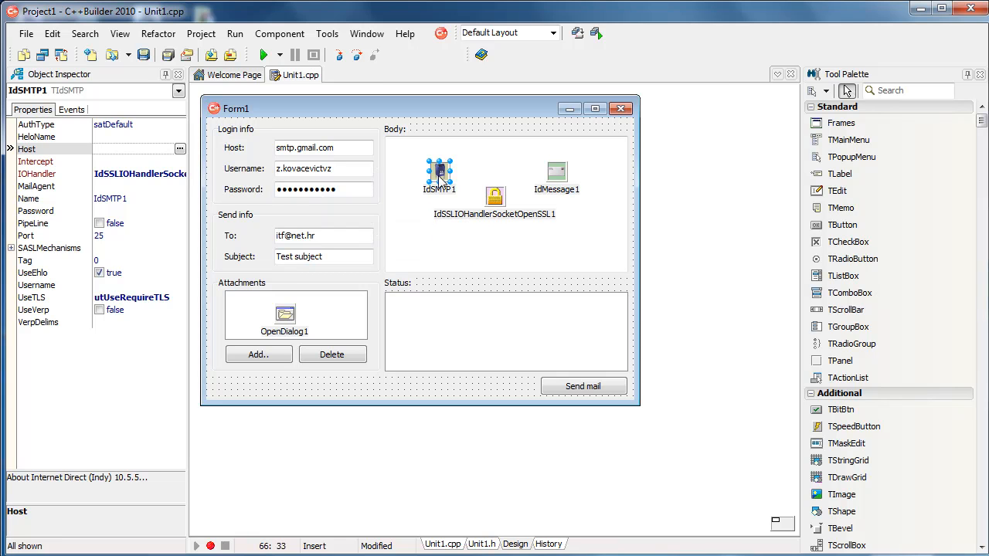
mouse_move(440, 174)
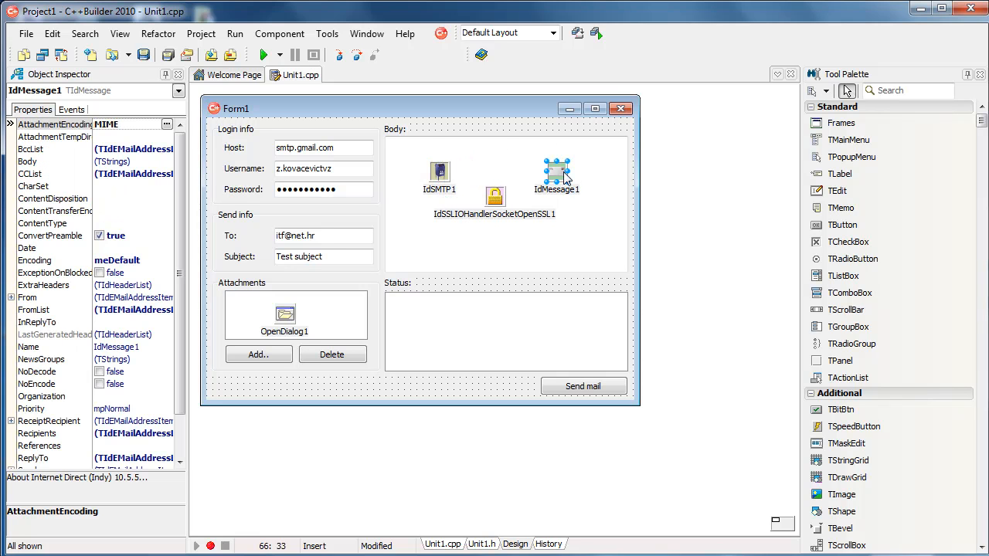
mouse_move(557, 171)
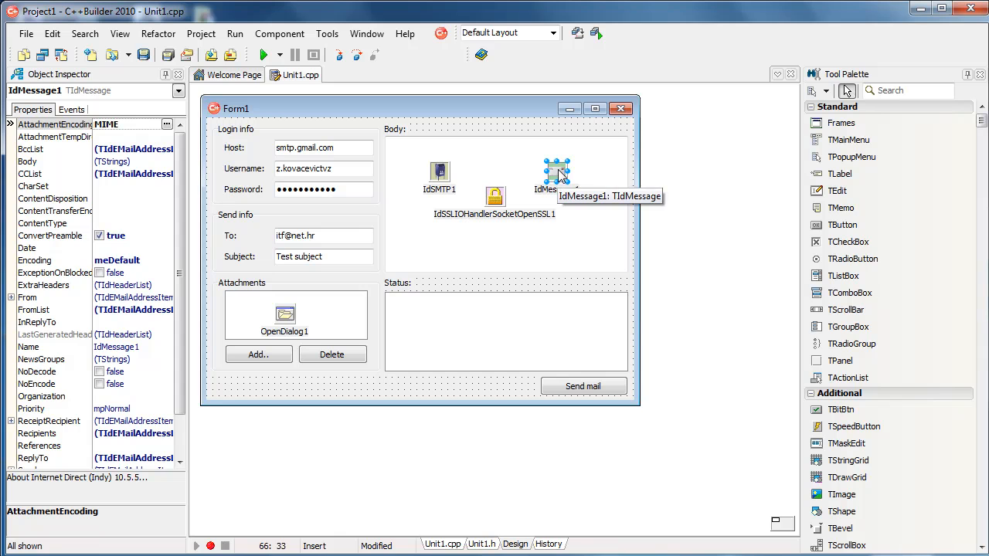
mouse_move(556, 170)
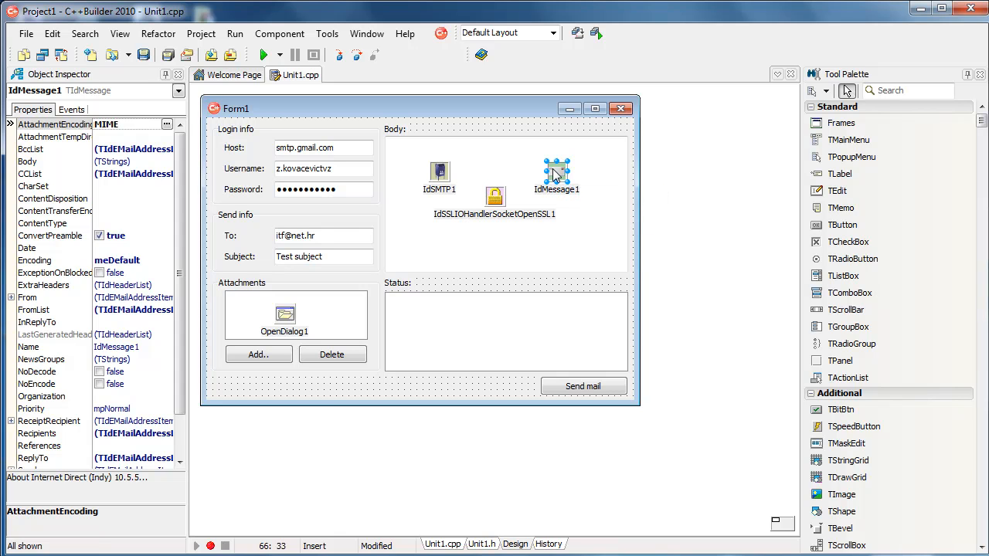
mouse_move(556, 170)
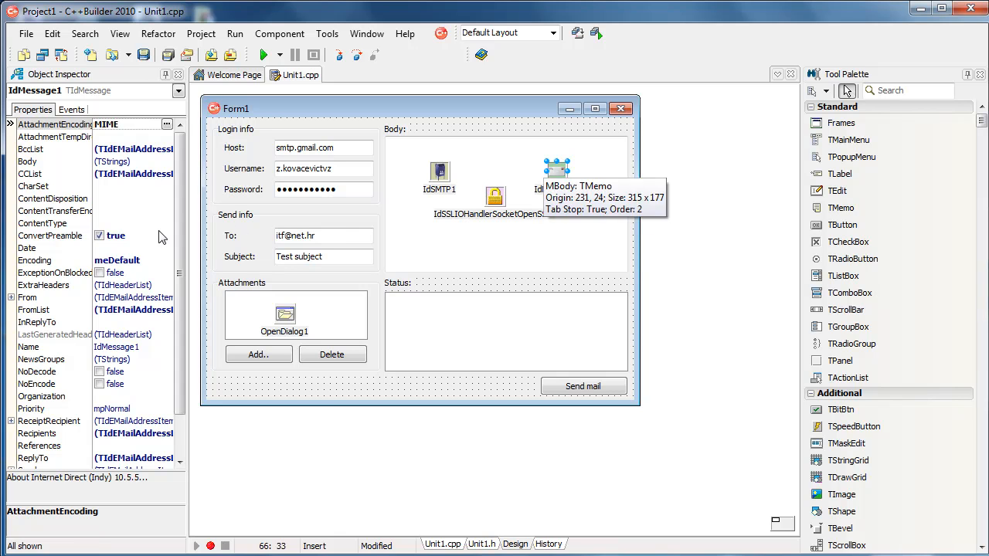
mouse_move(316, 261)
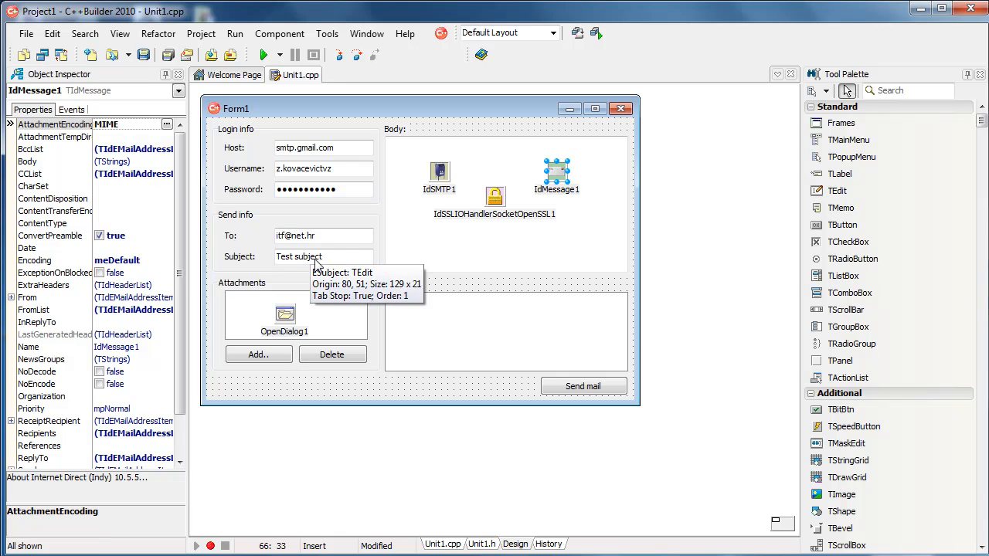
mouse_move(494, 228)
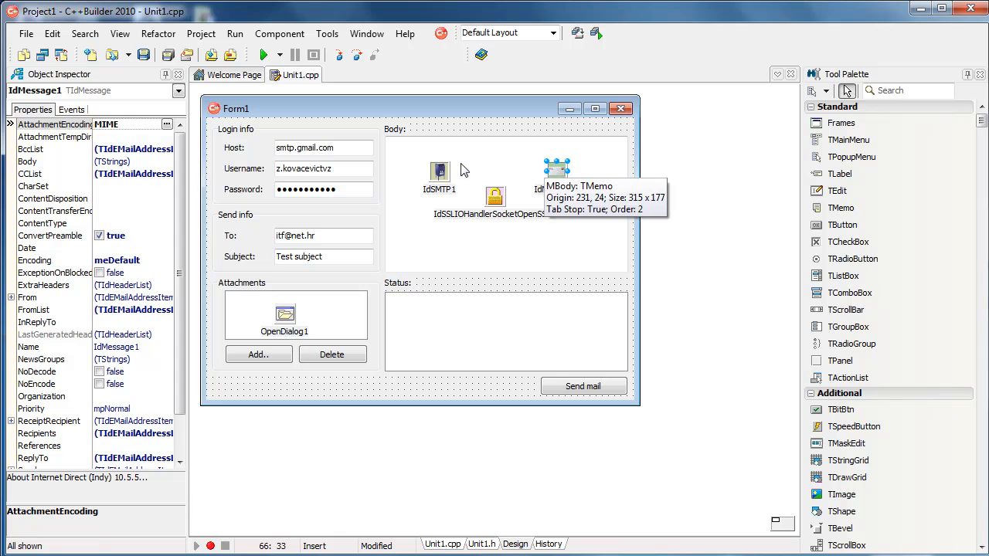
mouse_move(441, 173)
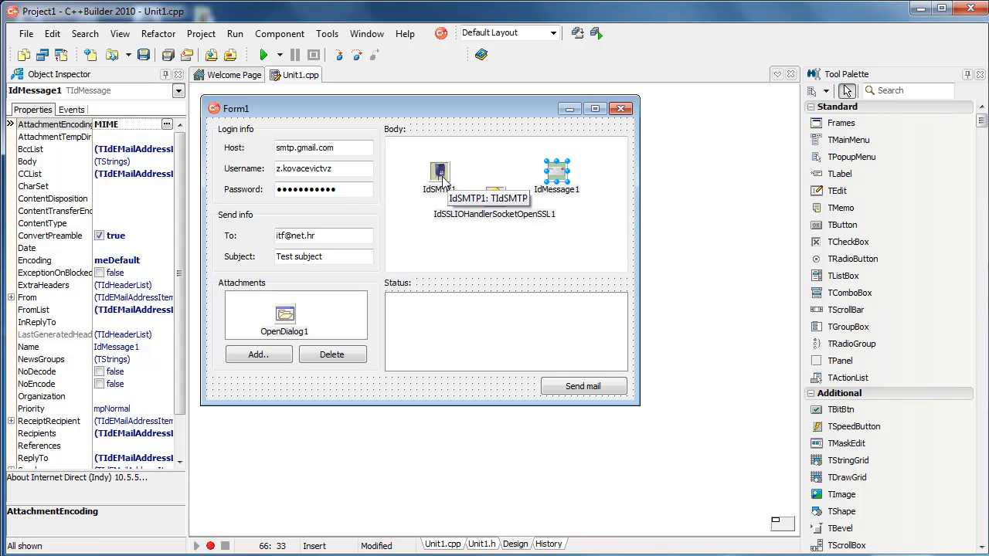
left_click(495, 197)
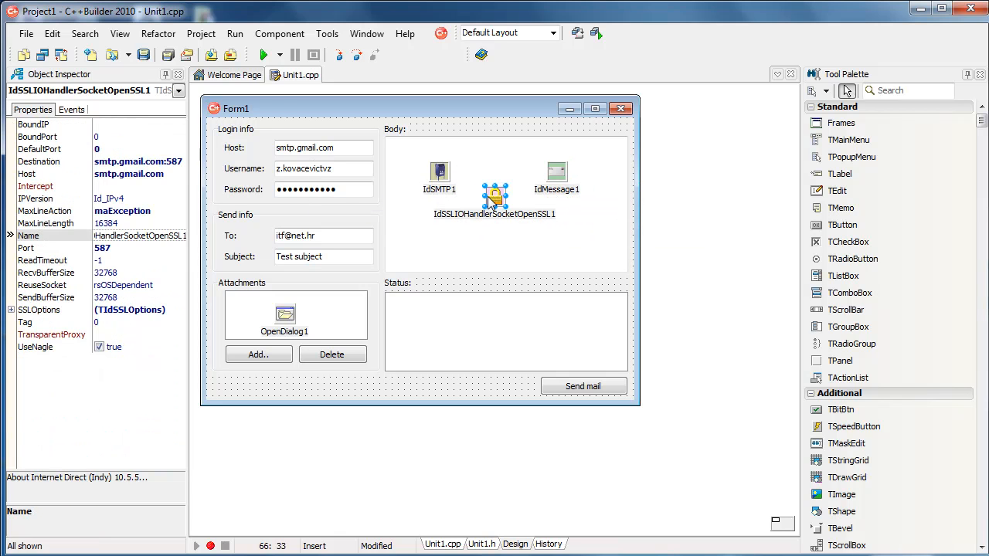
mouse_move(494, 197)
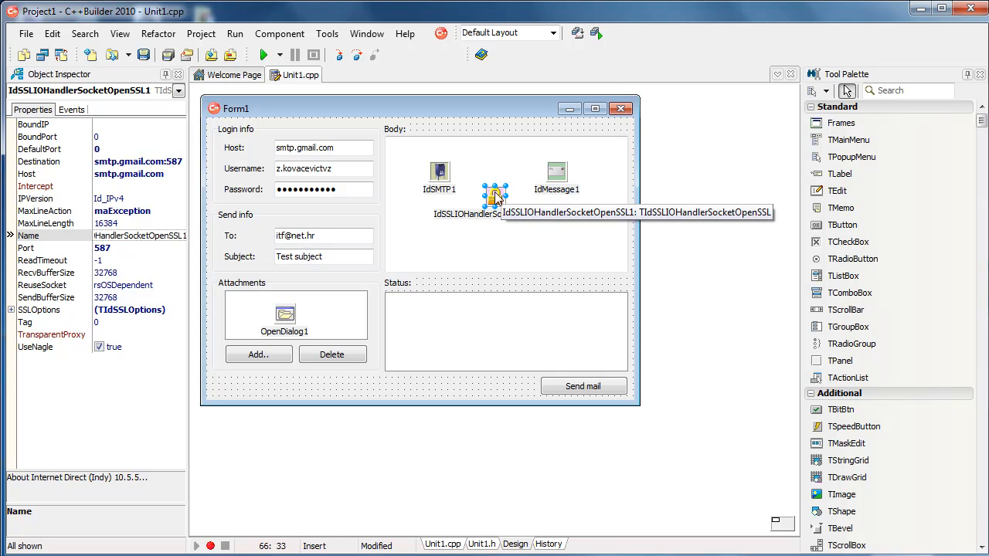
mouse_move(554, 228)
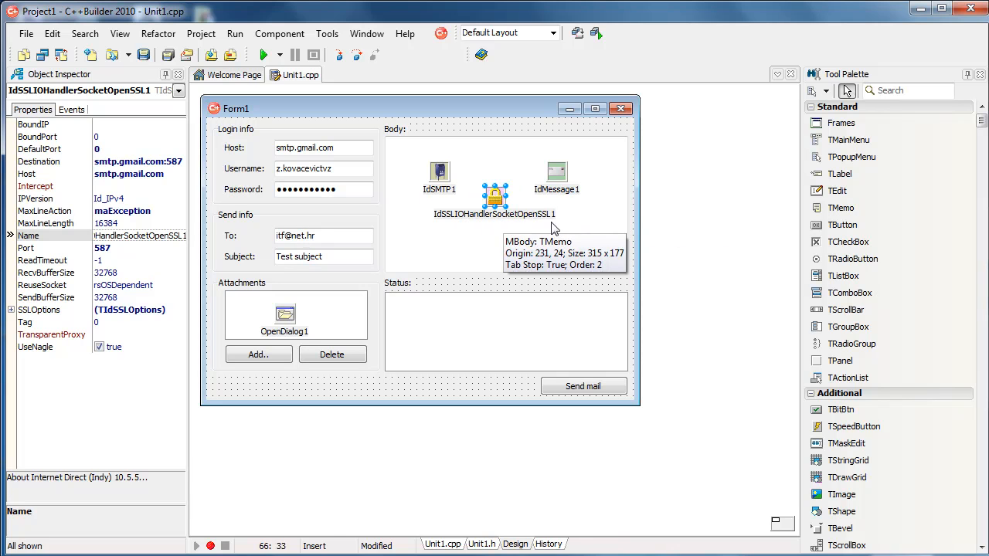
mouse_move(501, 173)
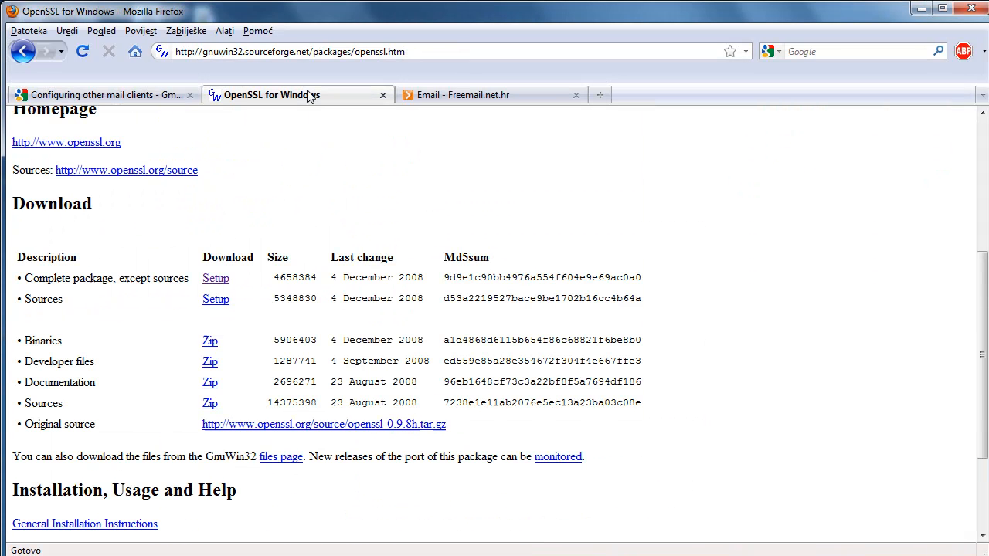
mouse_move(216, 278)
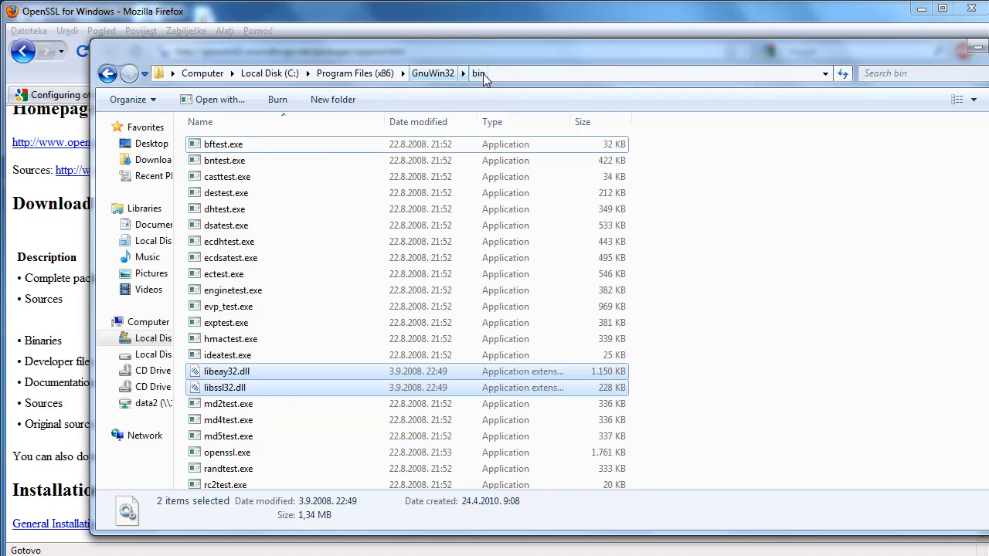
mouse_move(524, 392)
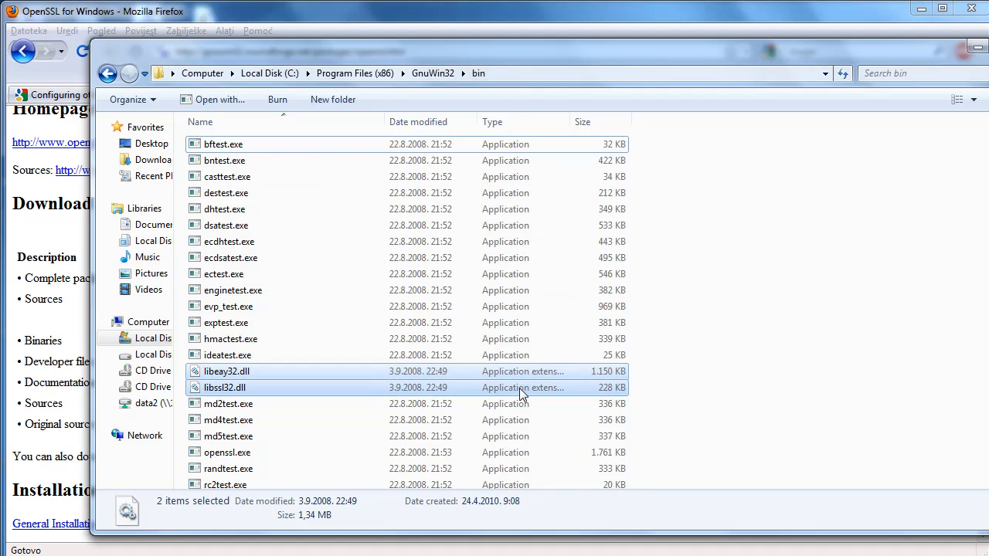
mouse_move(522, 379)
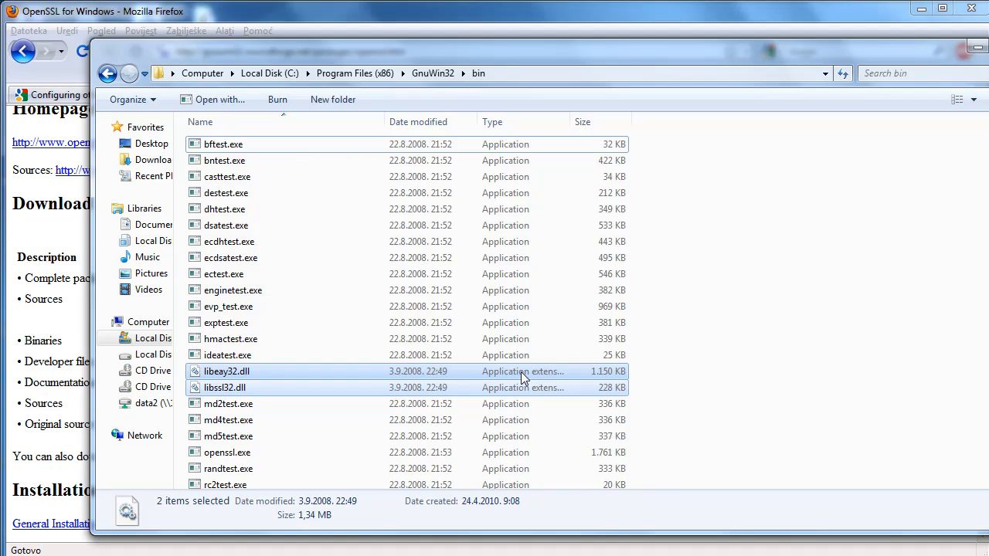
mouse_move(591, 387)
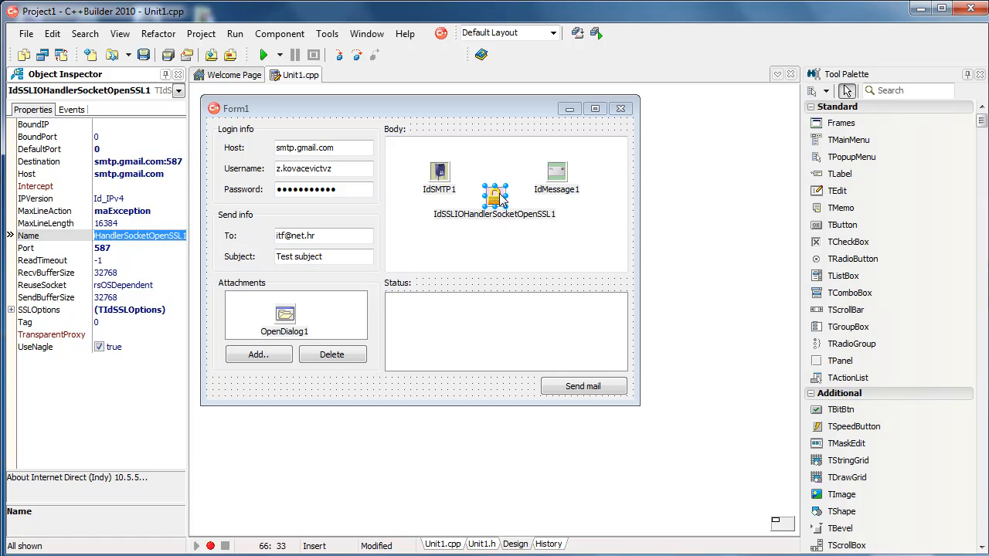
mouse_move(494, 197)
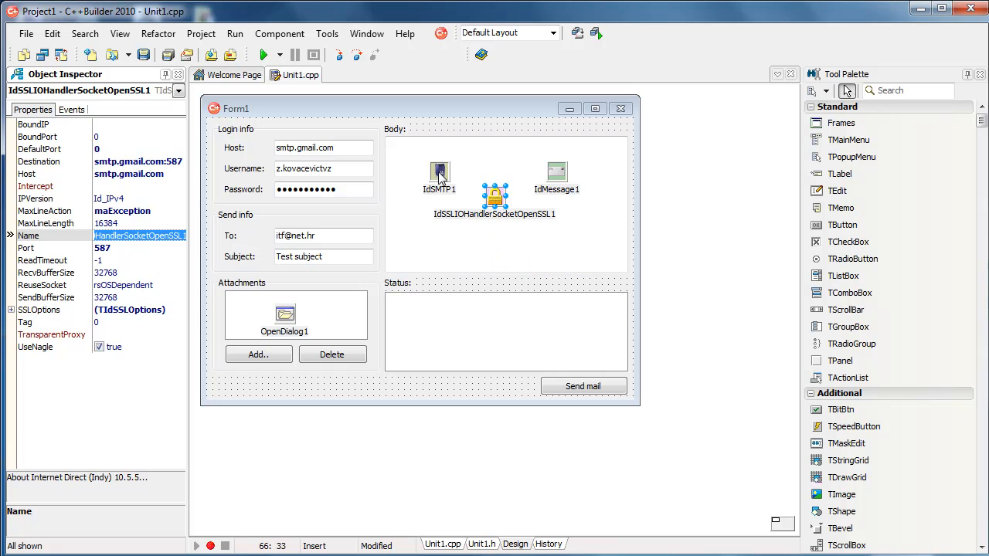
Step: Select IdSMTP1 to inspect its IOHandler, UseTLS and port settings
left_click(439, 171)
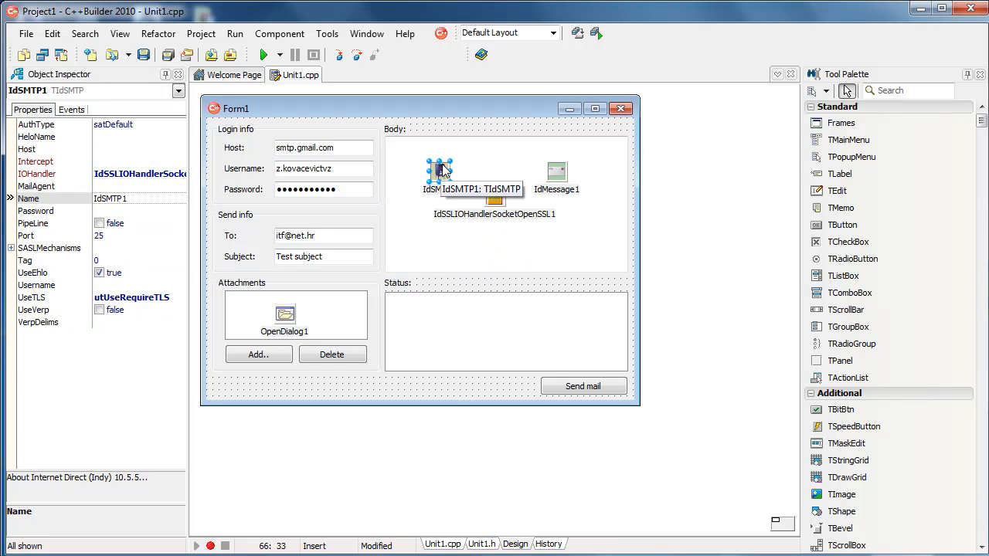
mouse_move(235, 148)
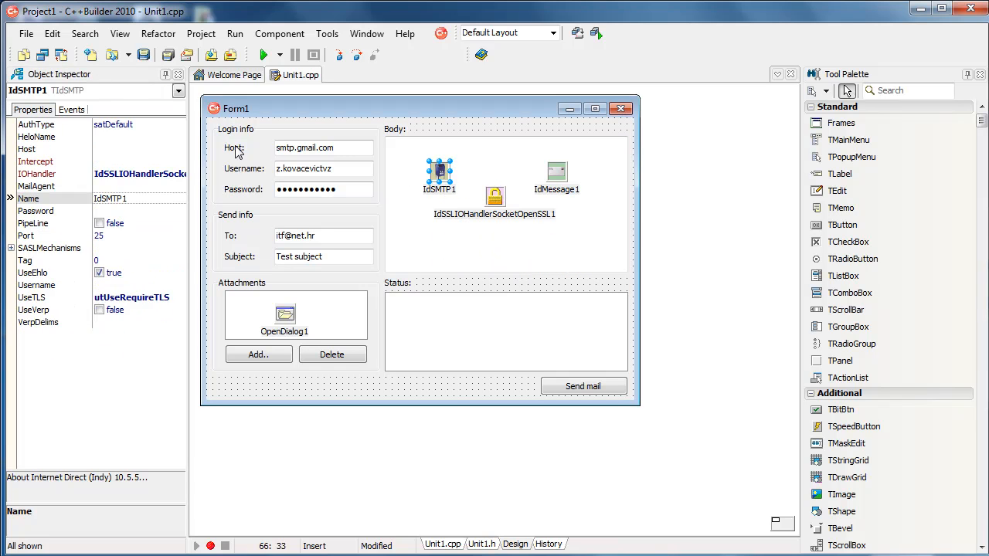
mouse_move(664, 438)
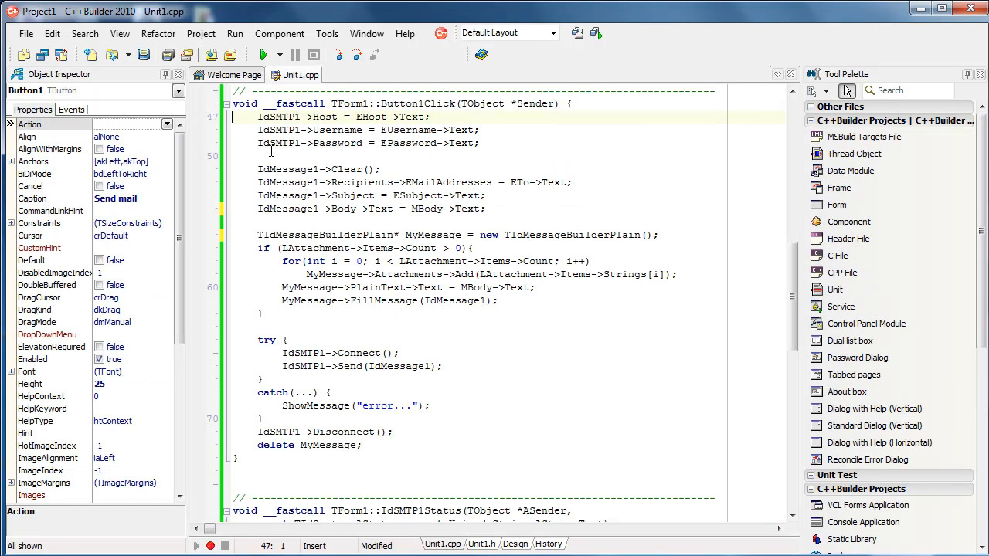
Step: Point out the password and SMTP host lines, then select IdMessage1 on the form
left_click(336, 144)
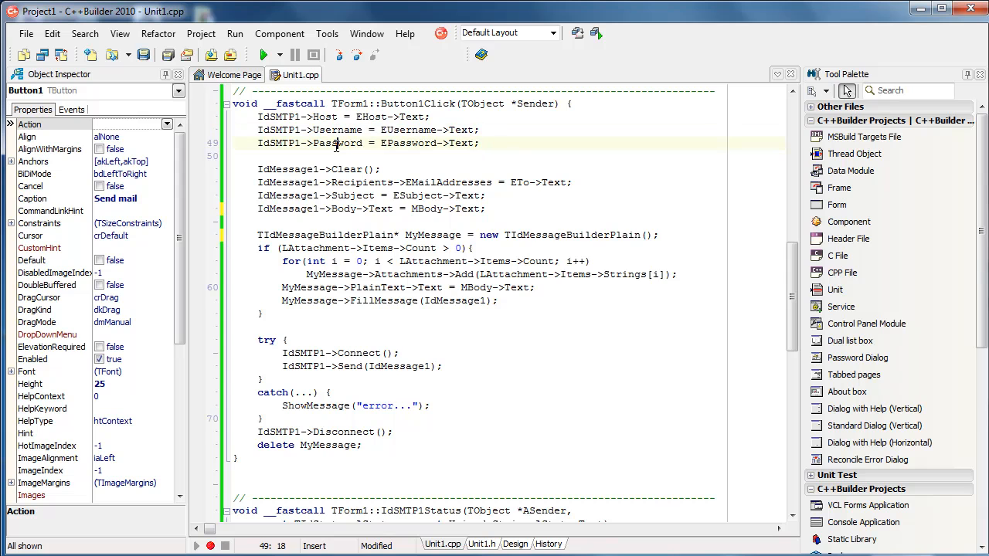
left_click(394, 129)
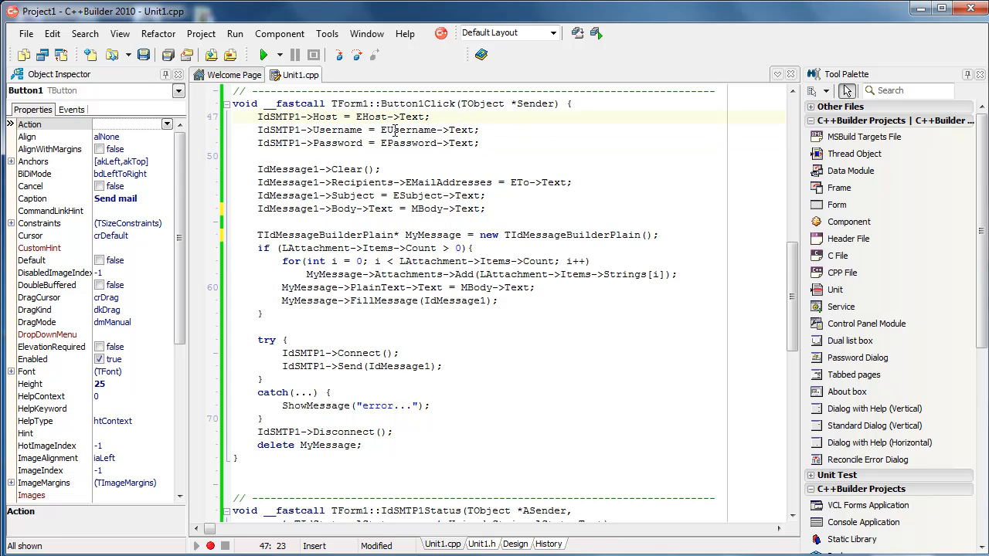
left_click(375, 143)
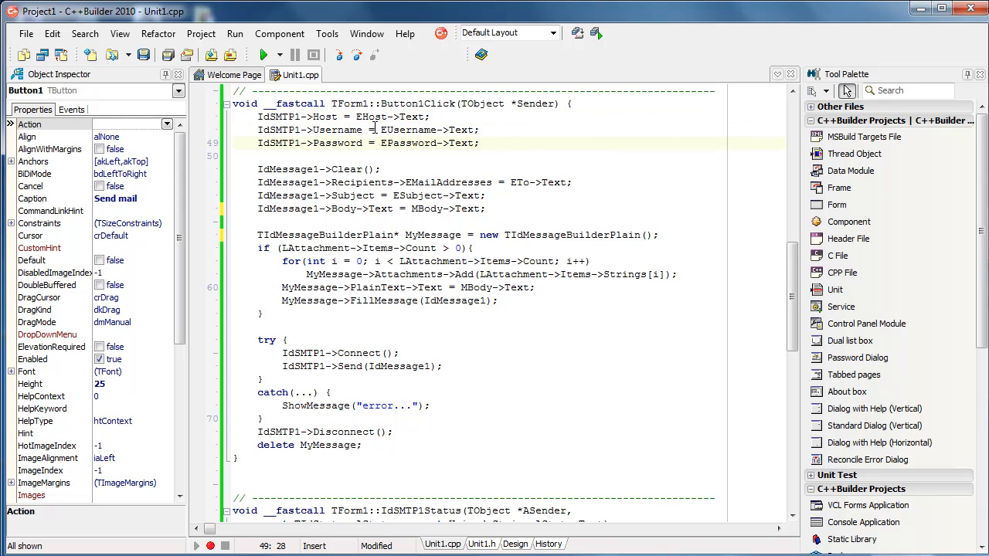
left_click(515, 544)
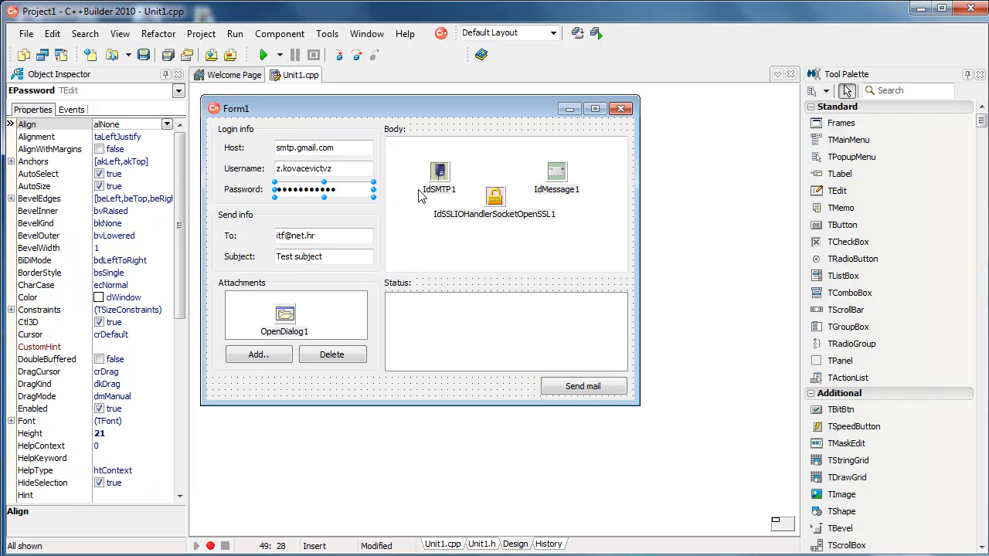
mouse_move(368, 184)
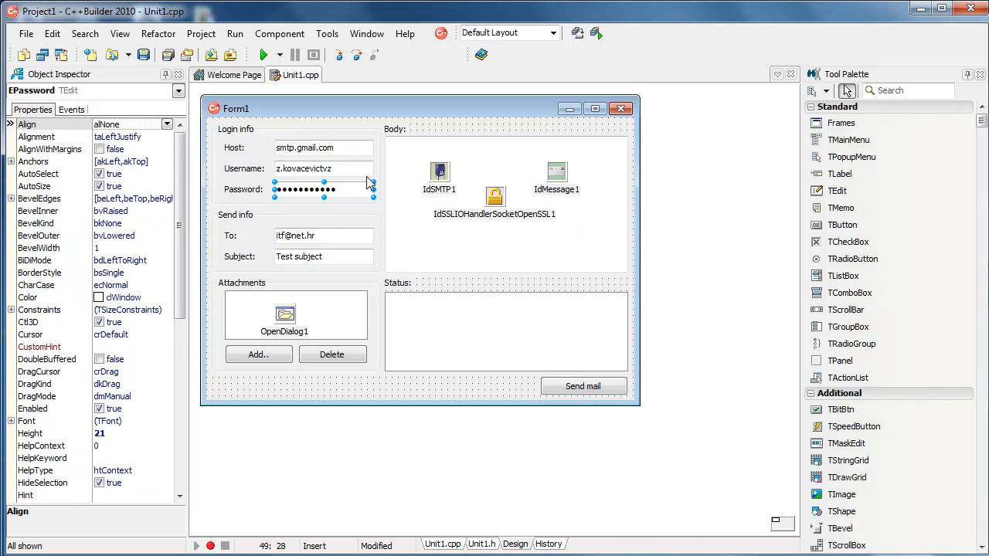
mouse_move(556, 178)
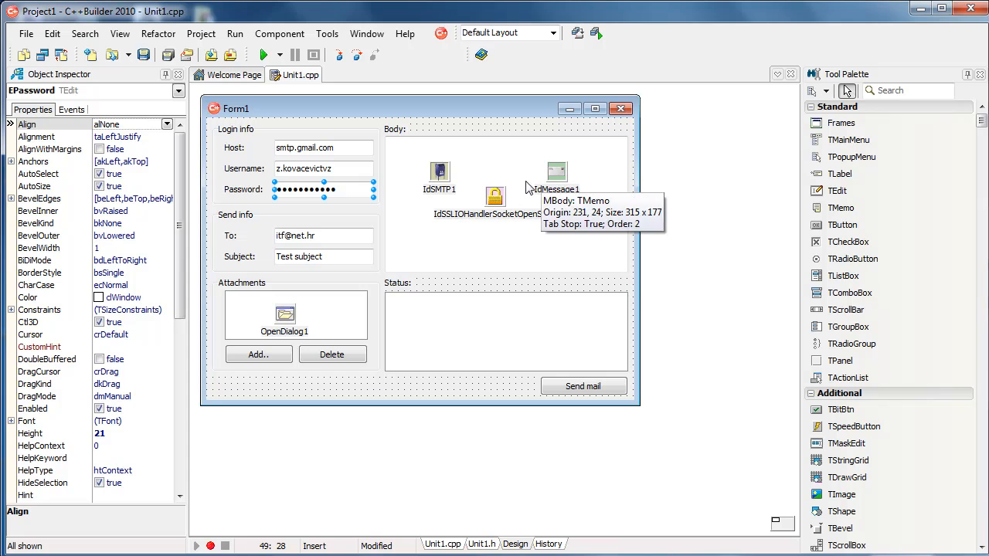
left_click(556, 170)
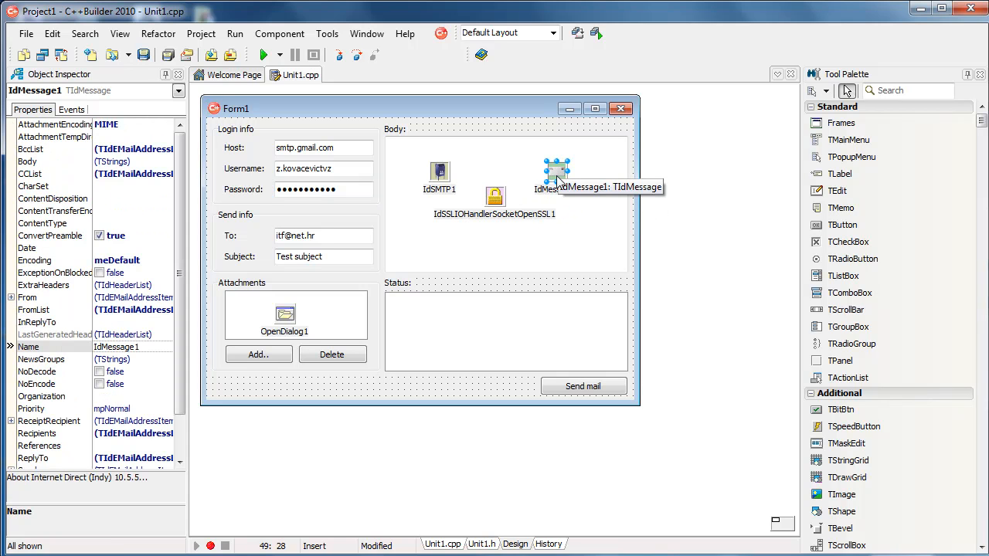
mouse_move(235, 242)
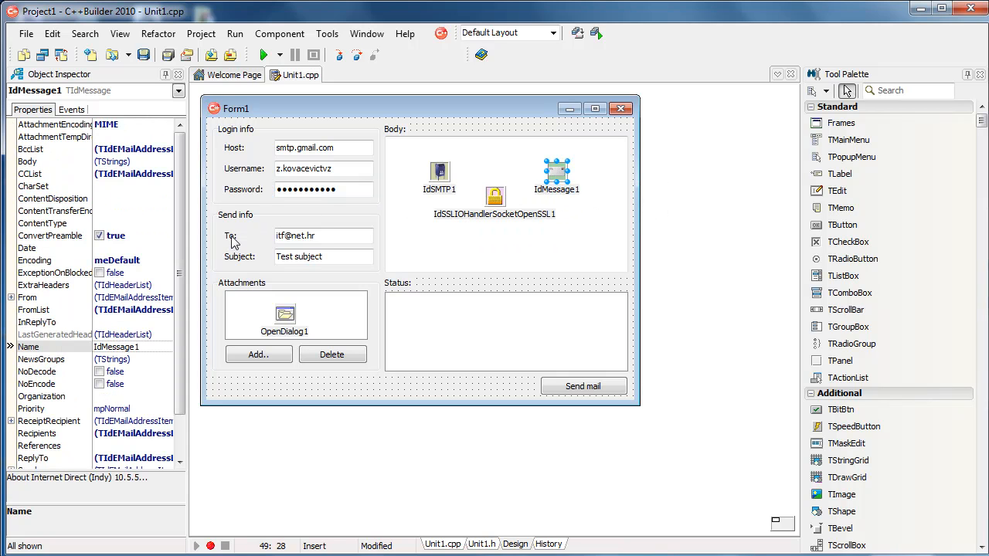
mouse_move(397, 176)
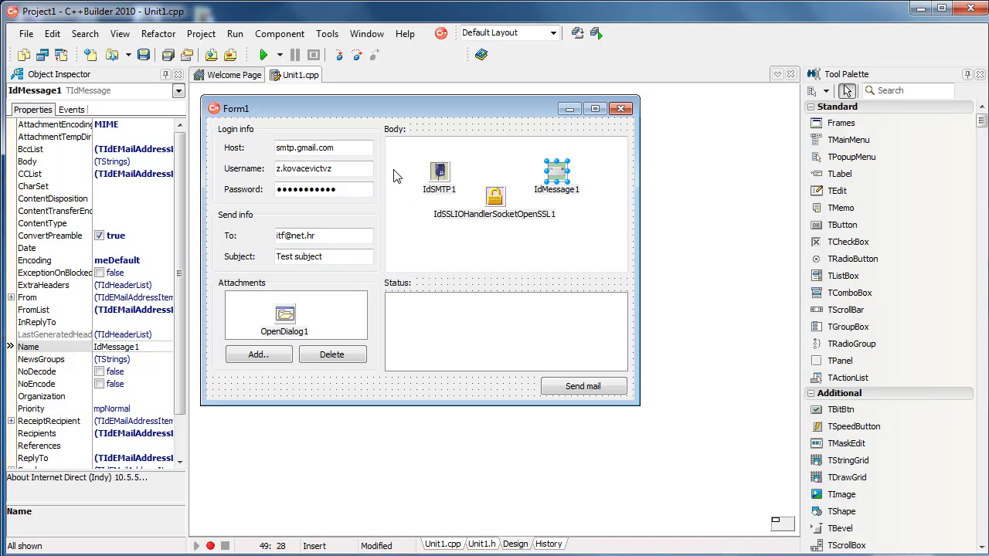
Step: Highlight the Recipients->EMailAddresses, Subject and Body assignments in Button1Click
left_click(443, 544)
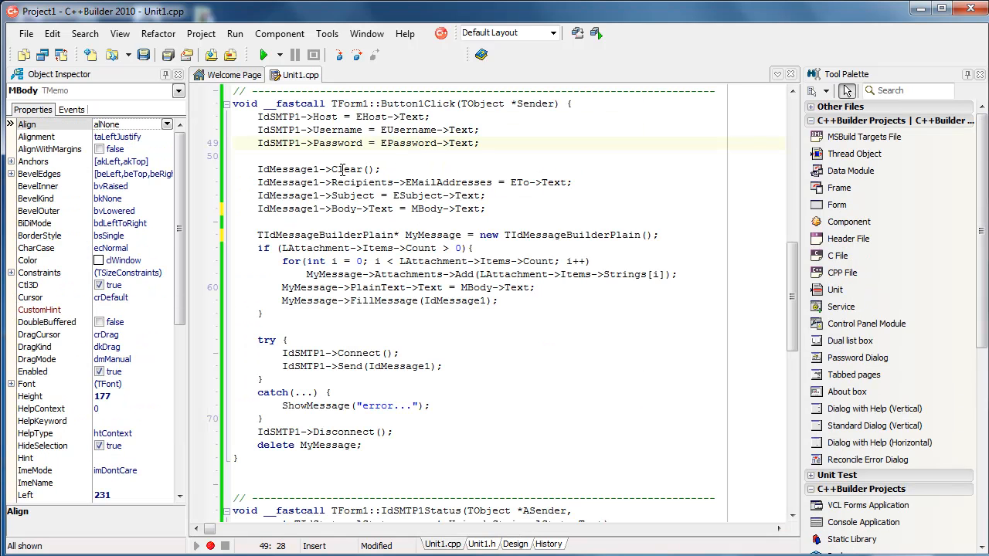
double_click(363, 182)
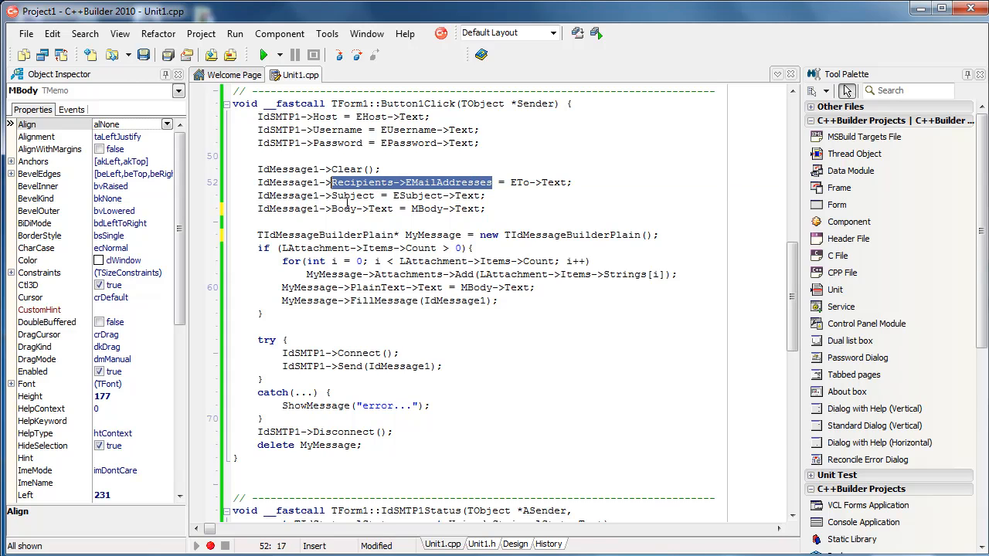
double_click(353, 195)
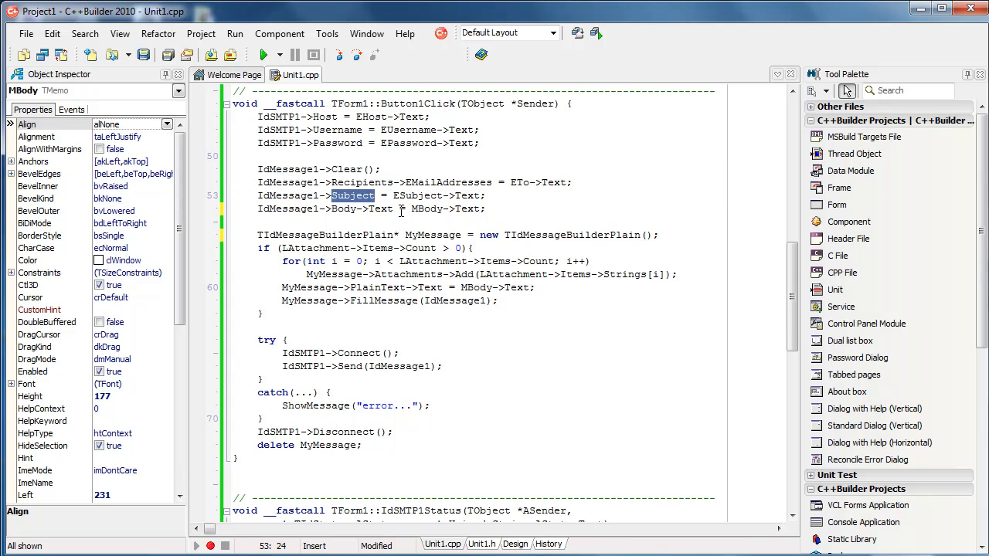
double_click(356, 209)
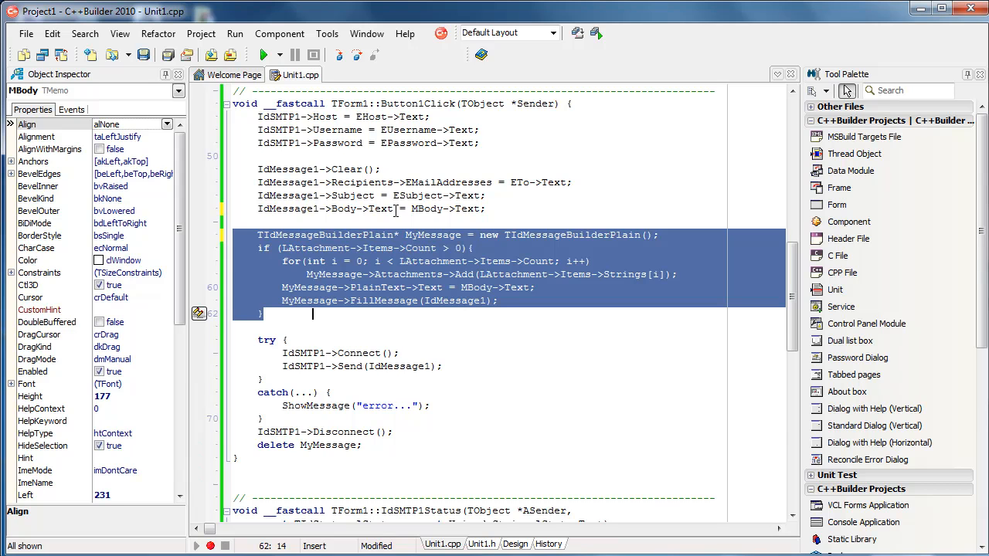
left_click(484, 209)
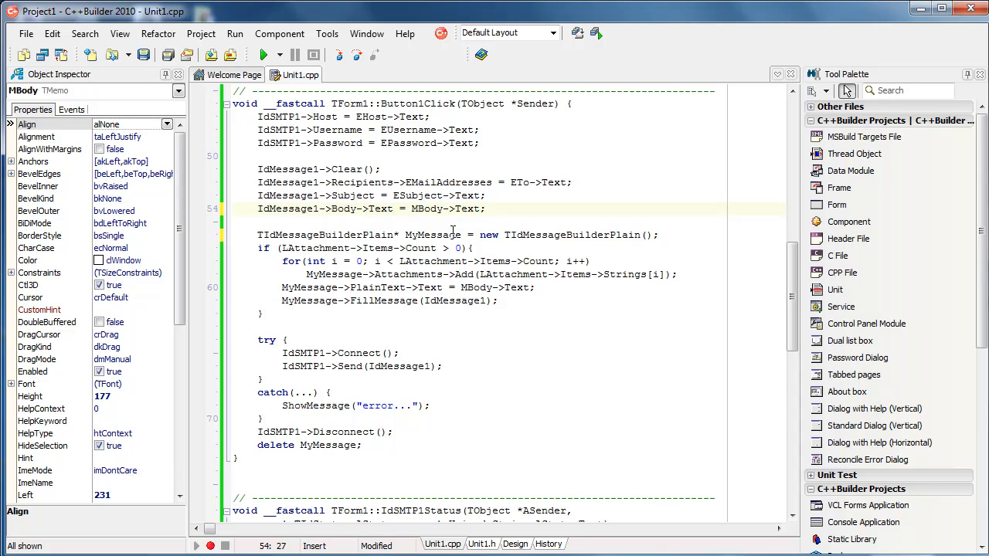
double_click(325, 234)
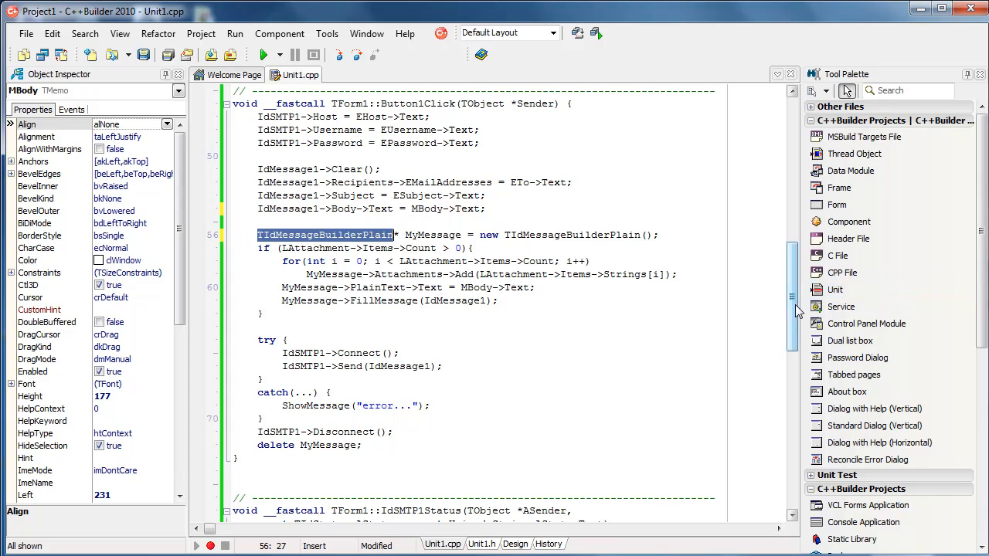
scroll("up", 3)
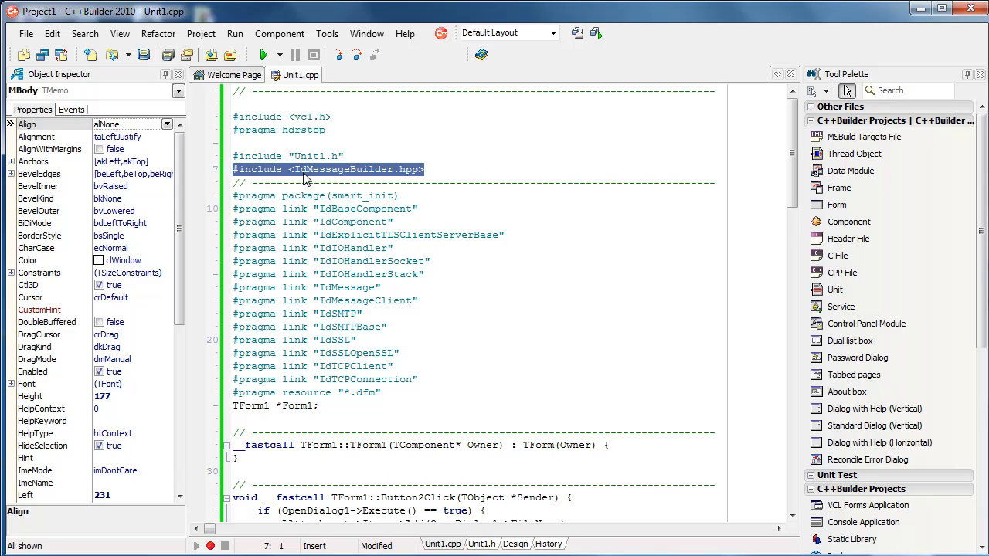
left_click(450, 169)
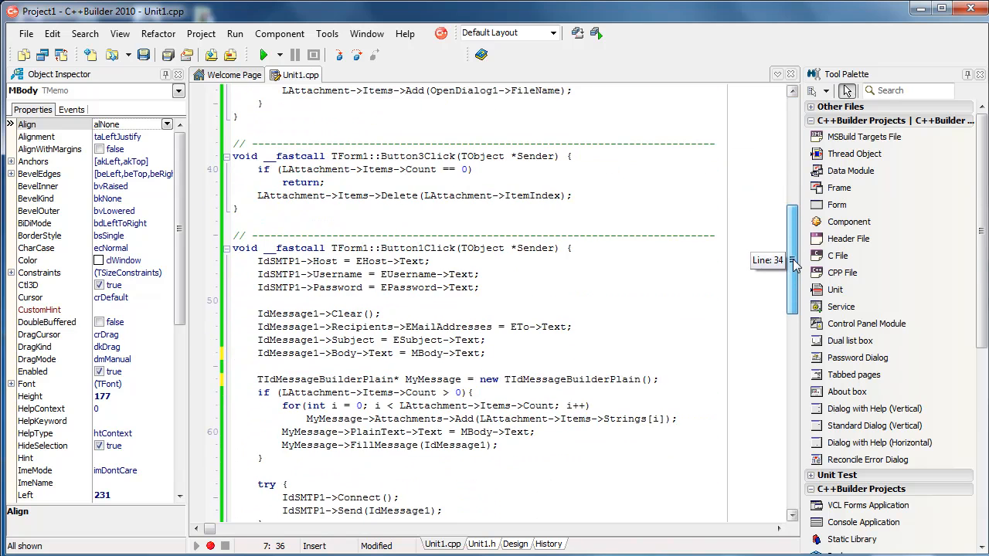
scroll("down", 3)
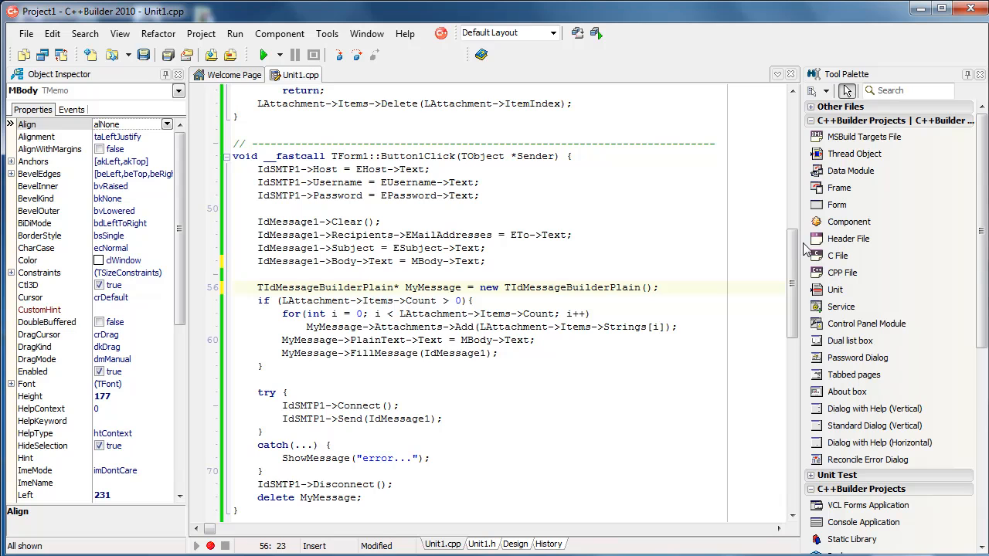
mouse_move(325, 234)
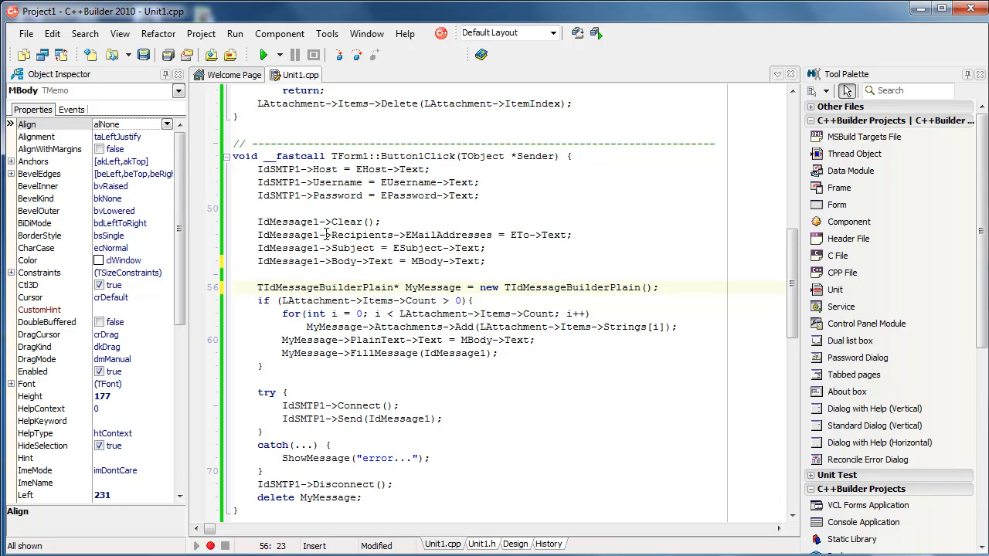
left_click(514, 543)
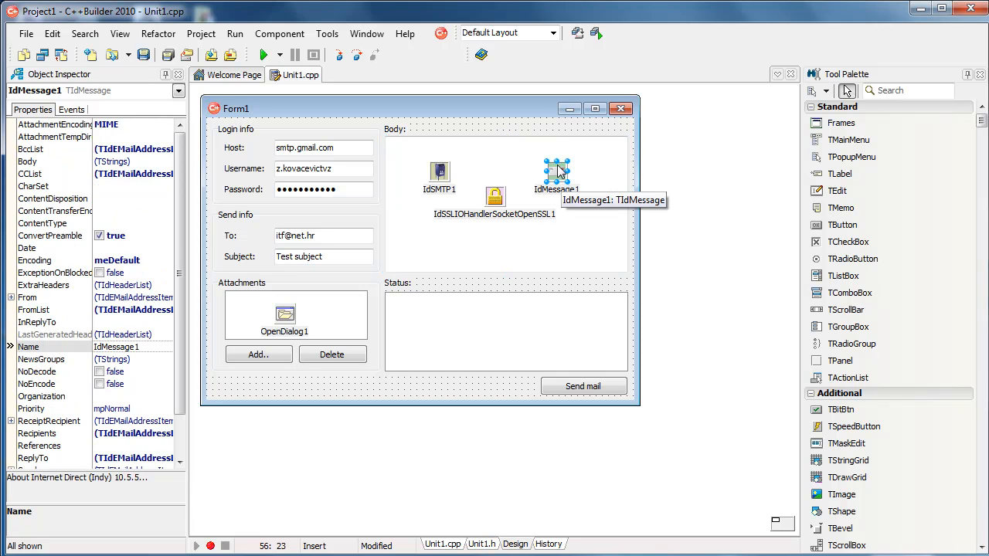
mouse_move(292, 241)
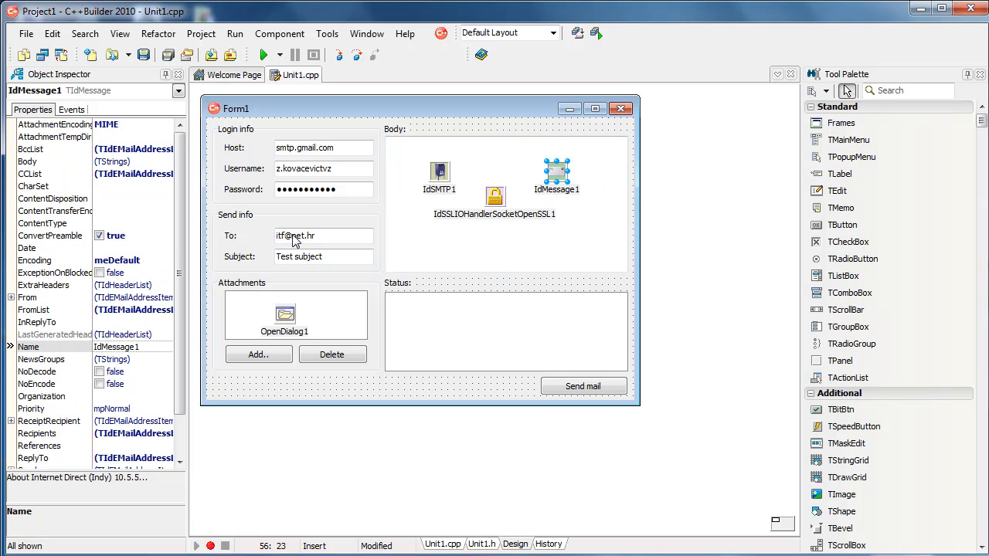
mouse_move(236, 251)
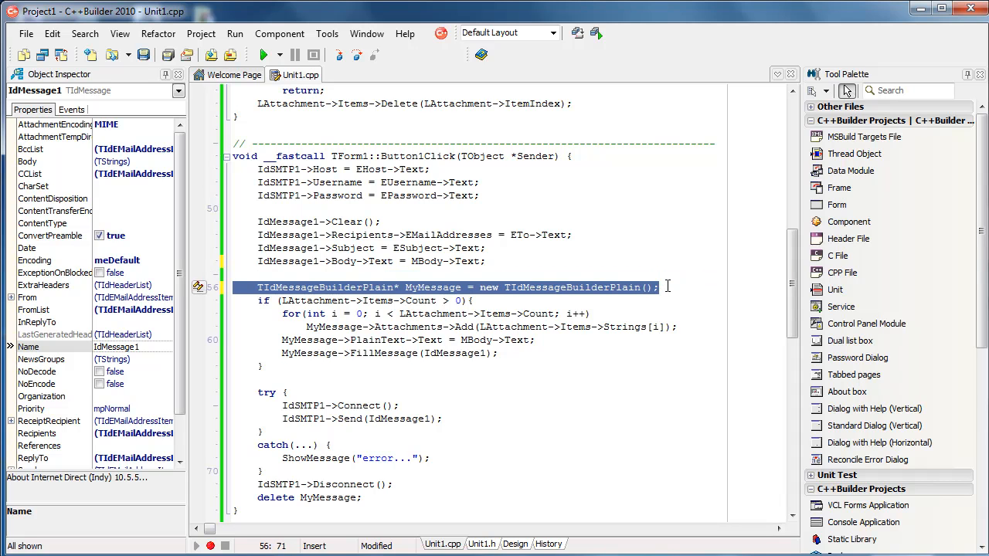
mouse_move(658, 259)
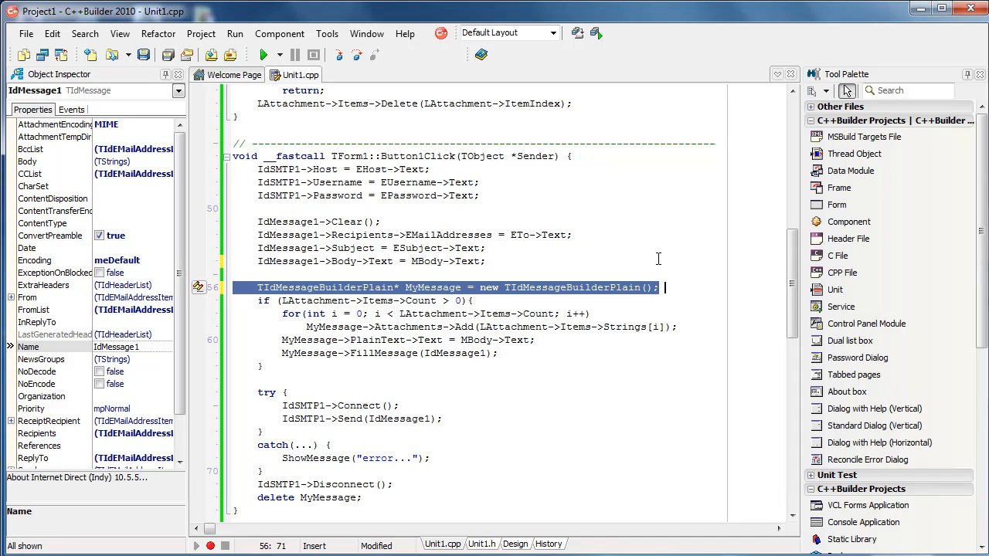
Step: Walk through the attachment loop, MyMessage, plain-text body, FillMessage and subject lines
left_click(317, 300)
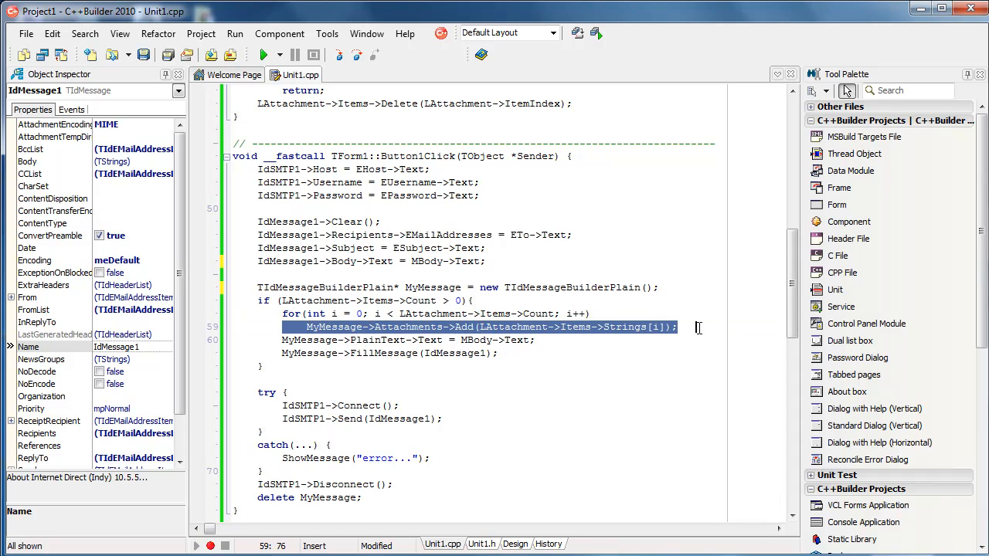
mouse_move(438, 287)
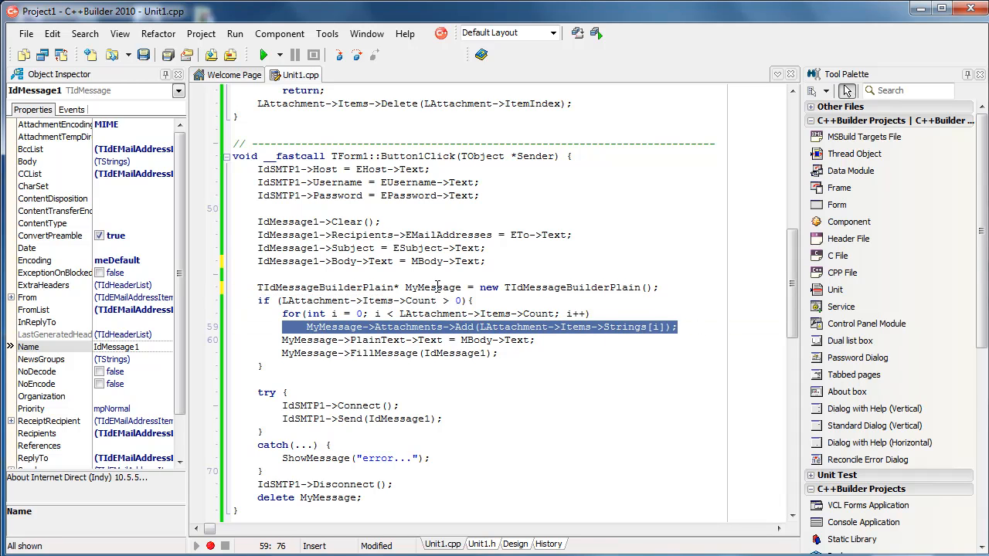
double_click(407, 327)
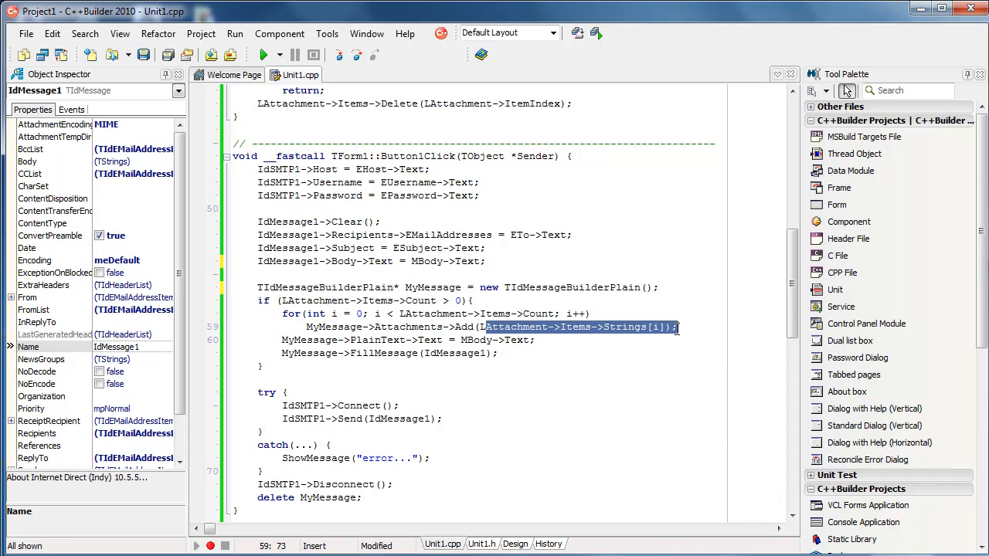
left_click(514, 544)
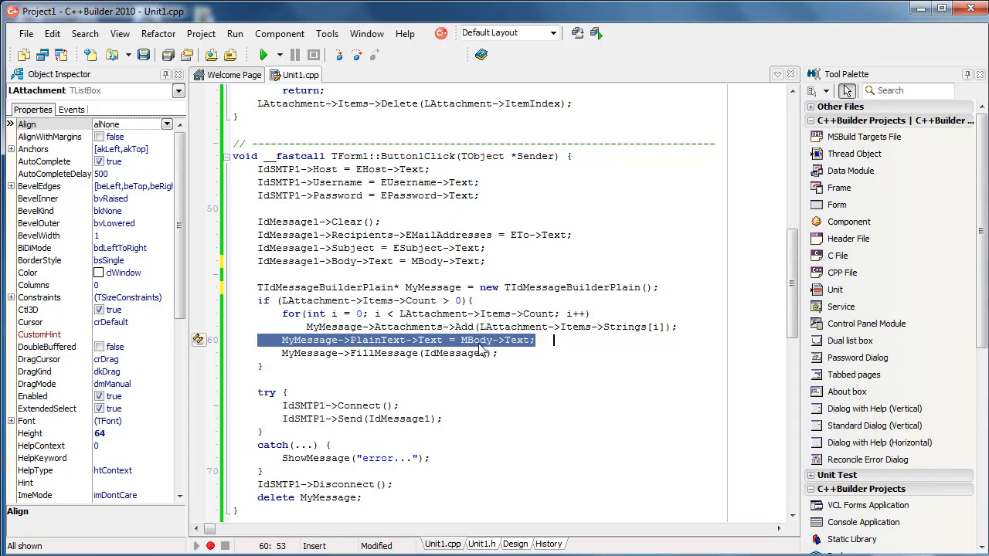
left_click(515, 544)
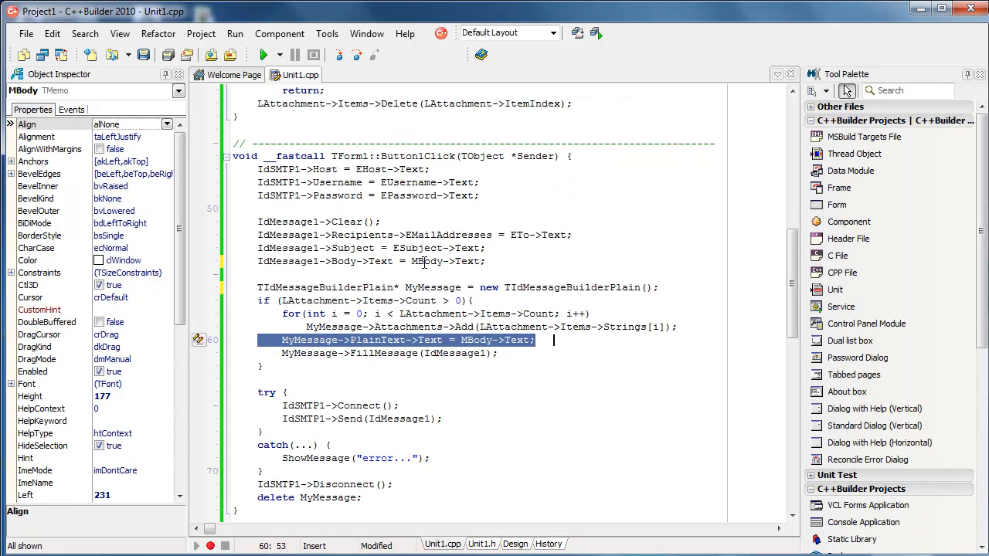
left_click(431, 287)
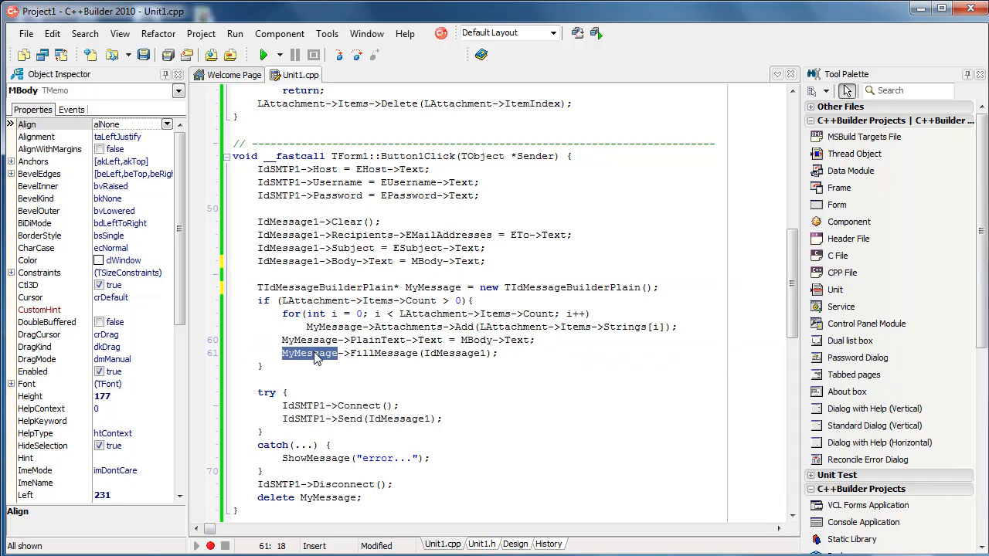
left_click(296, 247)
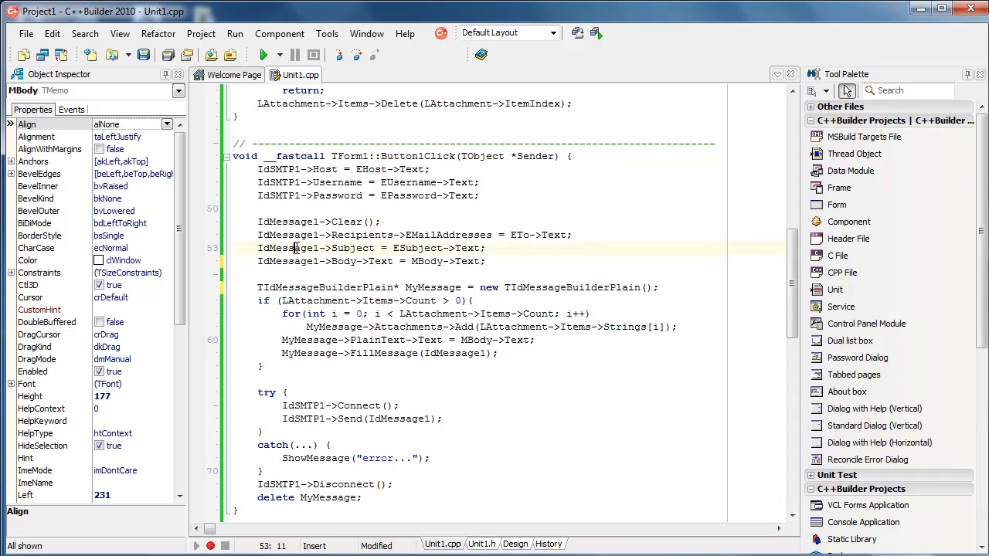
left_click(515, 544)
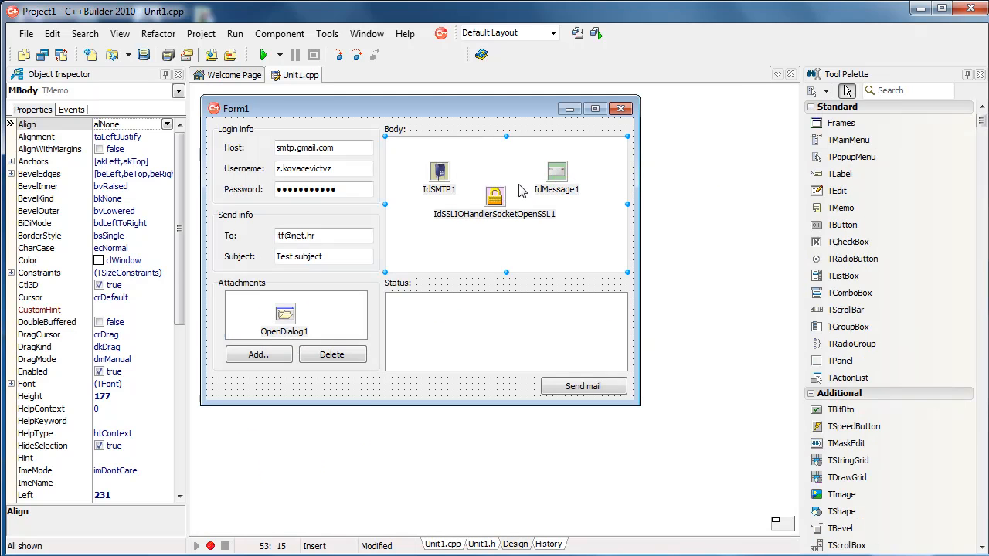
Step: Select IdMessage1 on the mail form to show its message properties
left_click(557, 172)
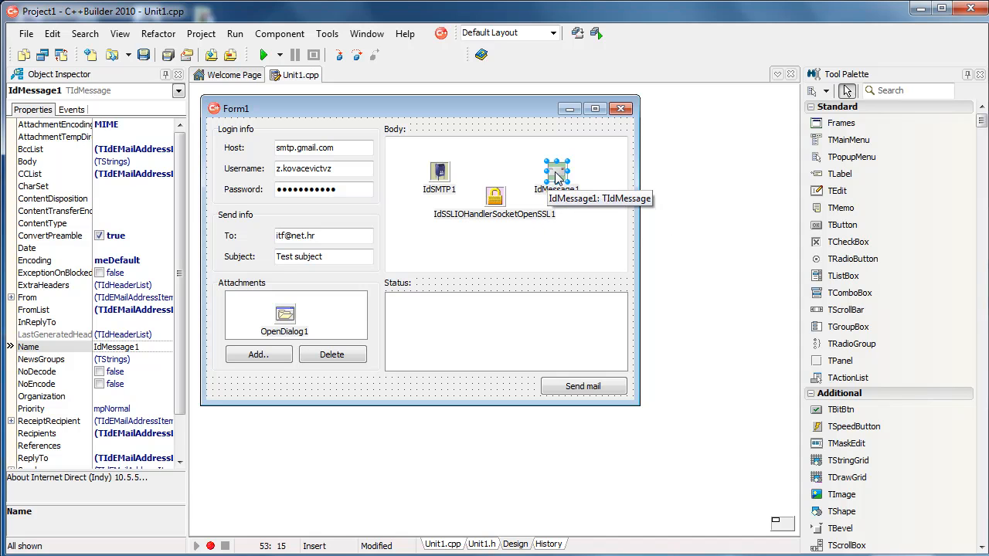
mouse_move(265, 255)
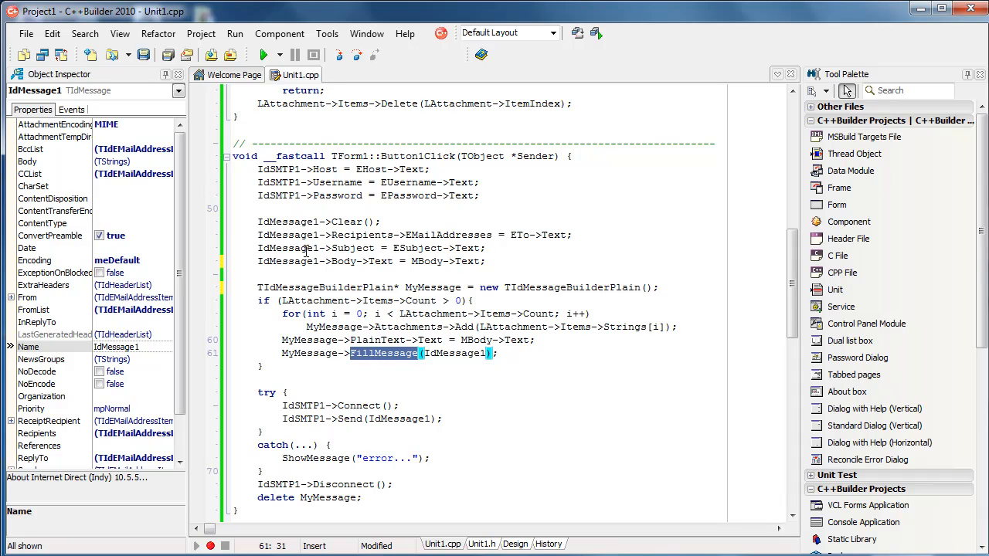
mouse_move(309, 255)
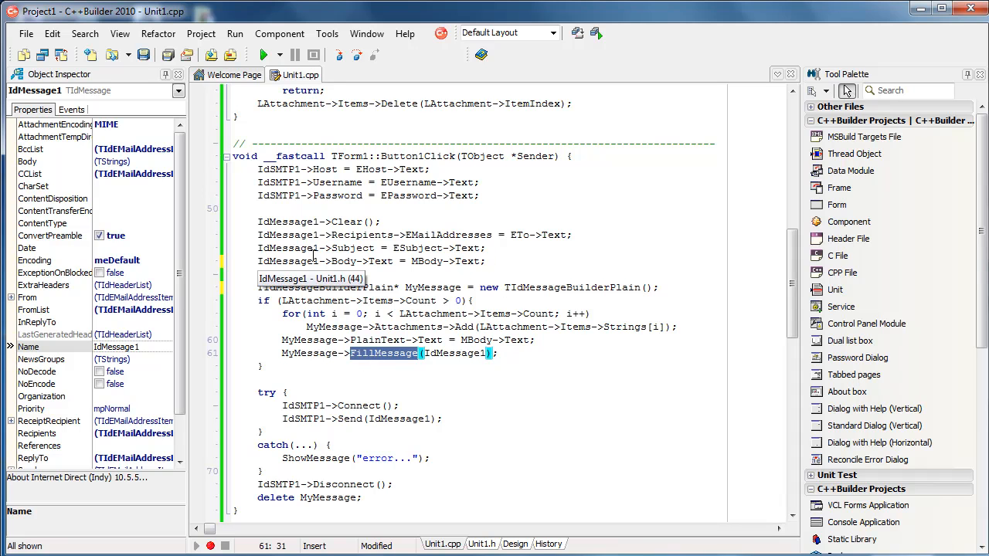
Step: Highlight the message setup and attachment block and IdMessage1 in the recipients line
left_click(330, 393)
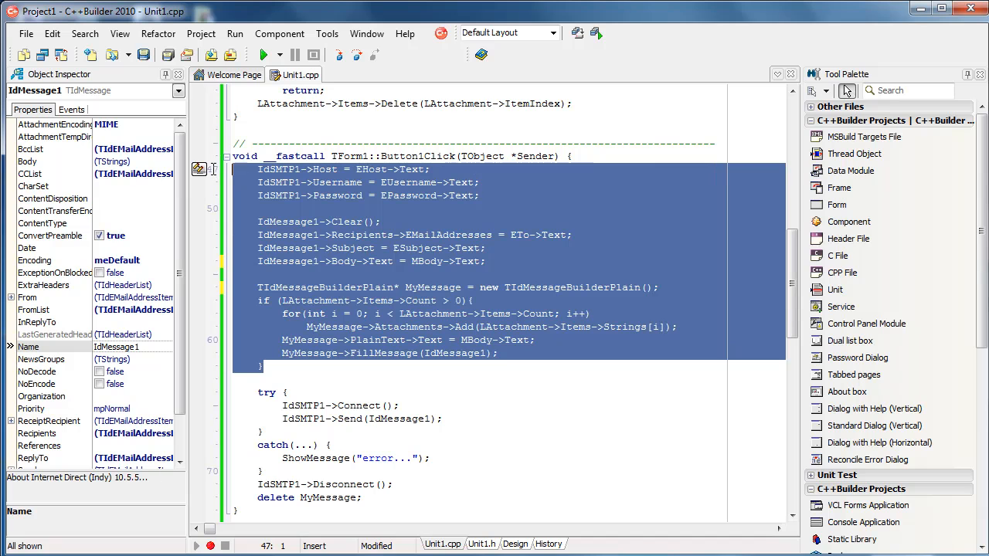
mouse_move(355, 182)
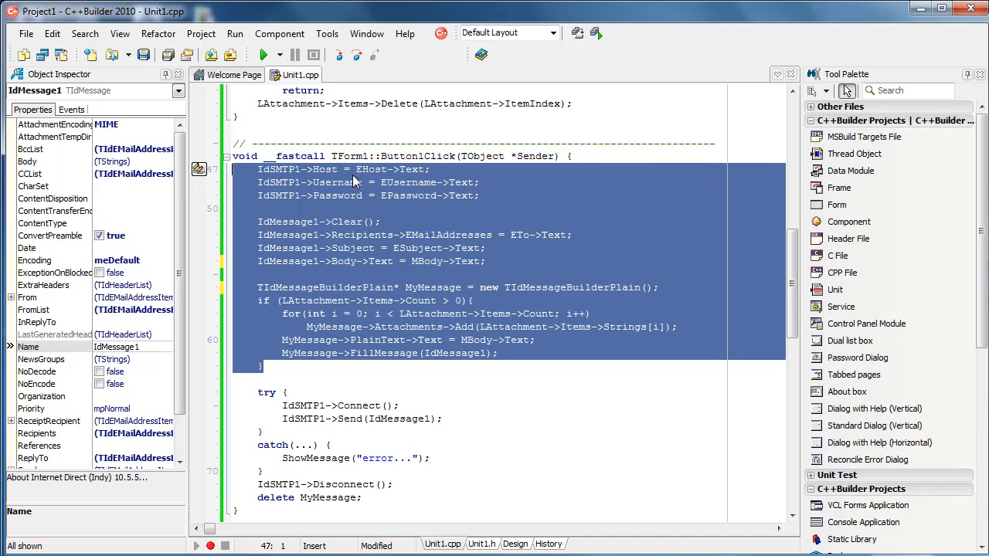
mouse_move(342, 191)
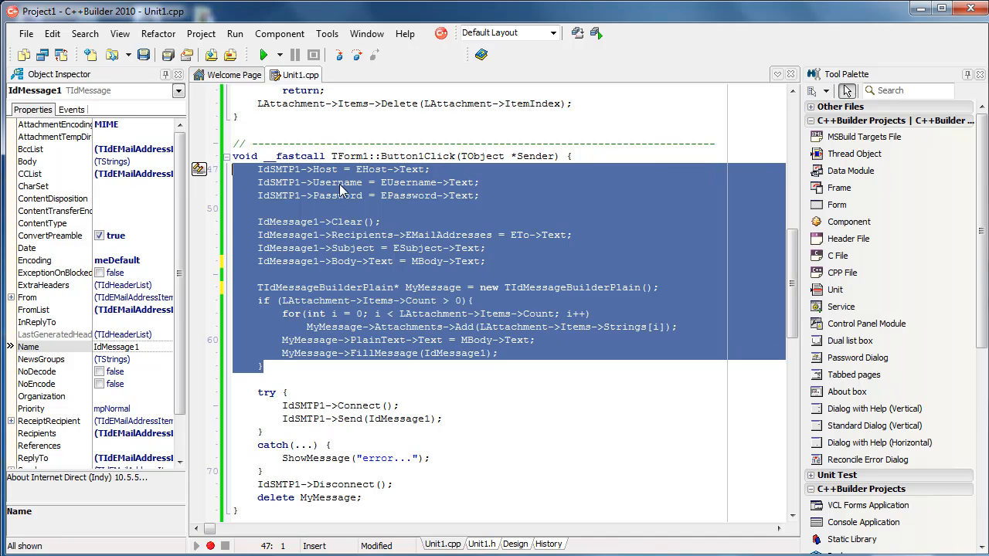
mouse_move(313, 246)
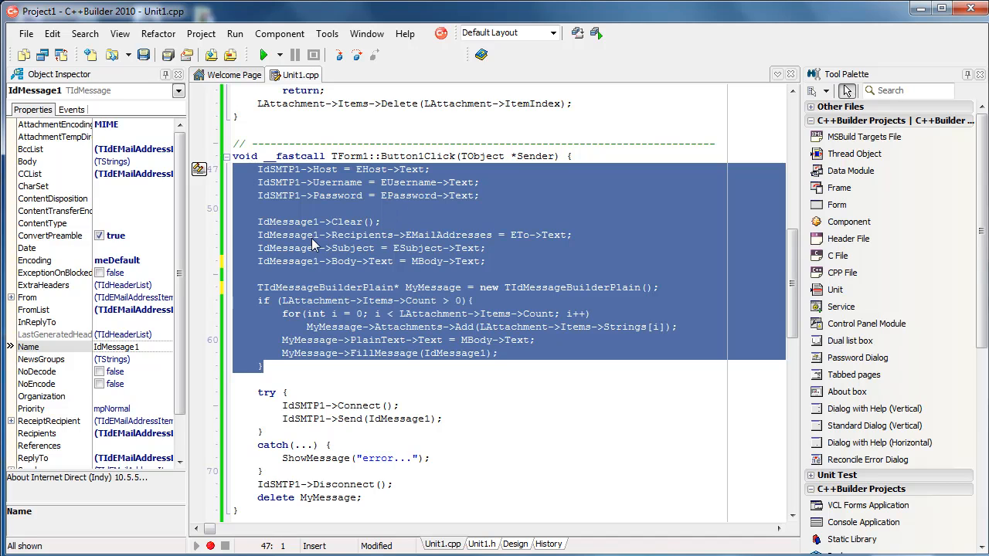
mouse_move(394, 244)
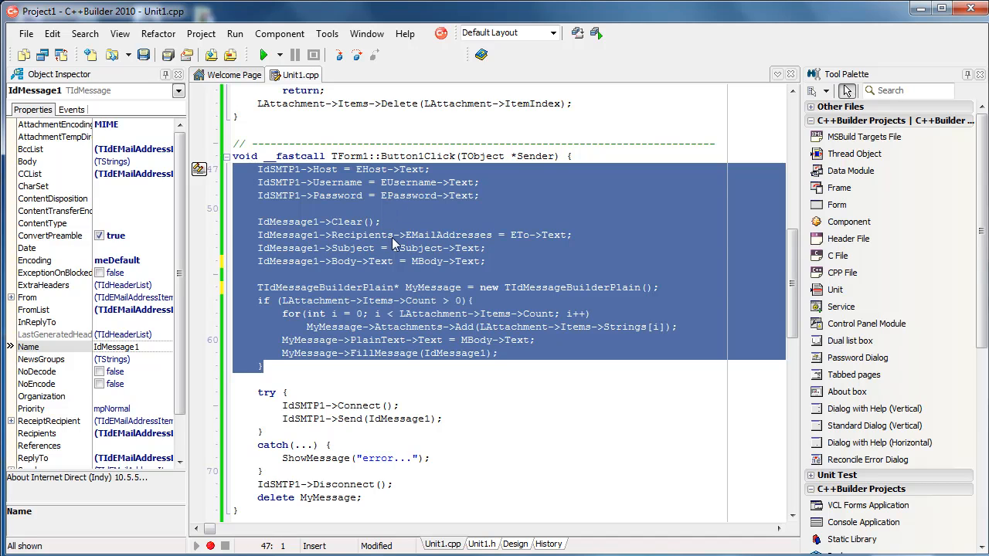
mouse_move(340, 272)
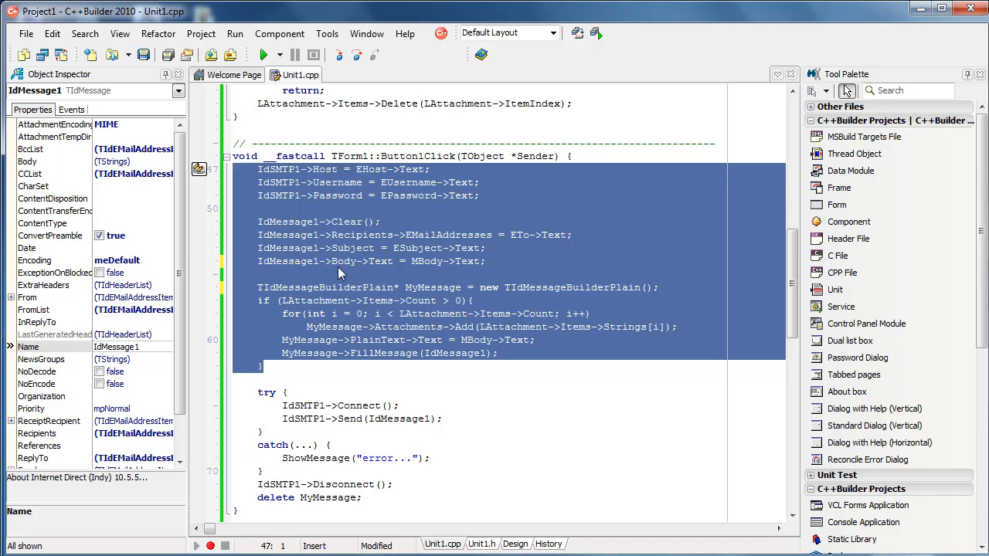
mouse_move(477, 300)
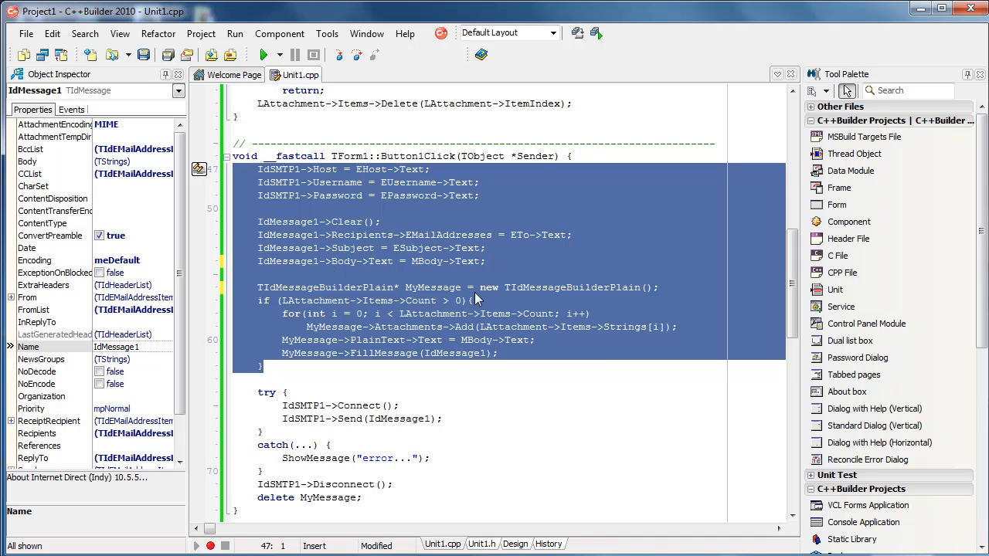
left_click(320, 379)
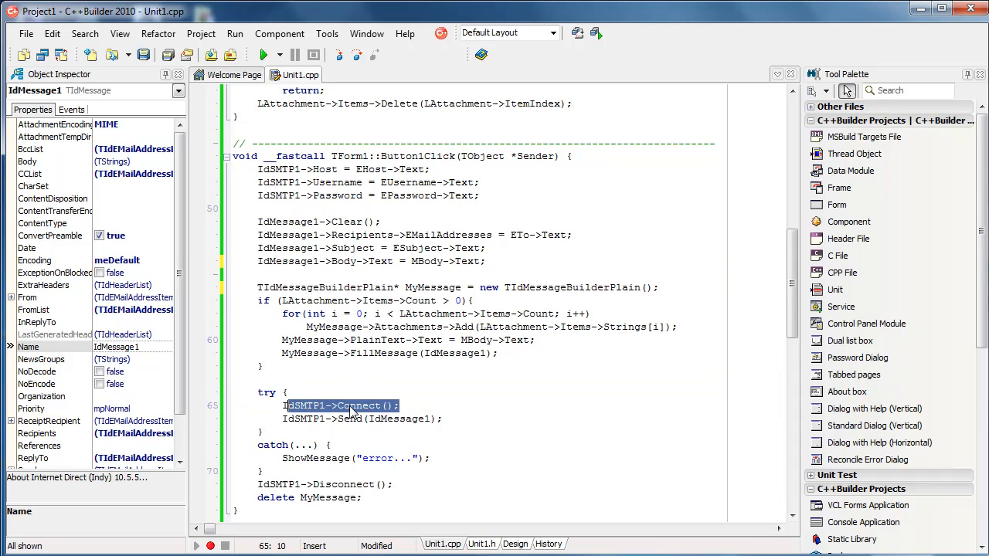
double_click(358, 406)
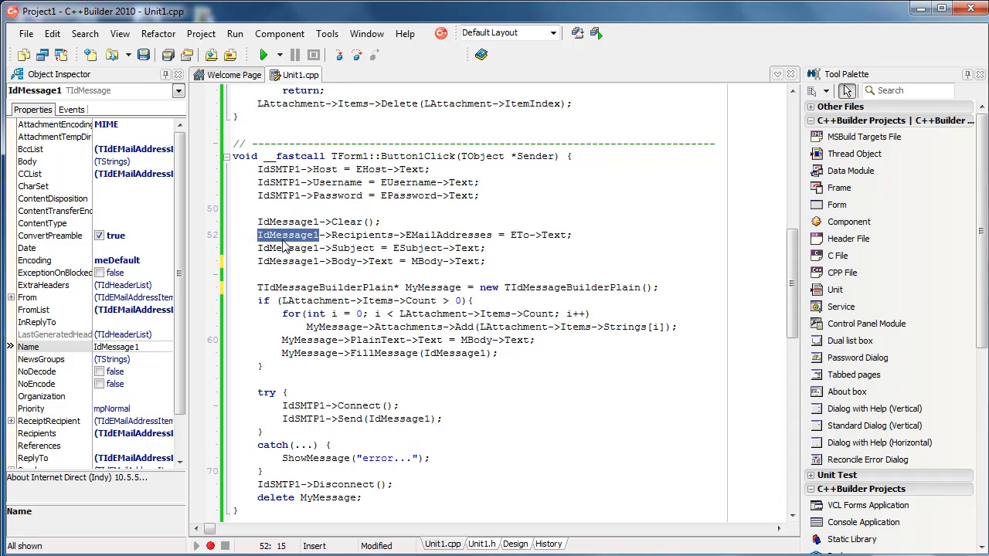
left_click_drag(258, 222, 485, 261)
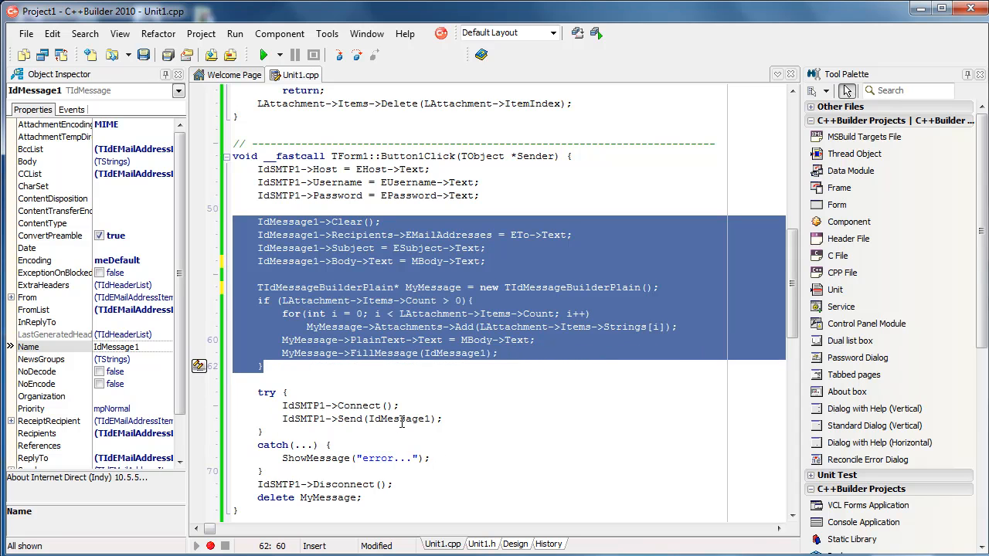
Step: Highlight IdMessage1 passed to Send and the MyMessage builder variable
double_click(400, 419)
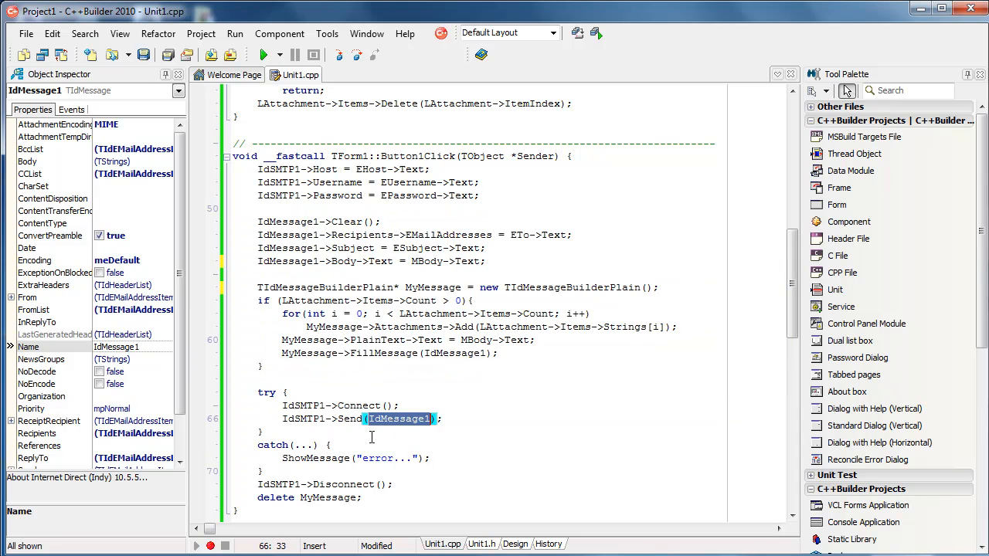
scroll("down", 3)
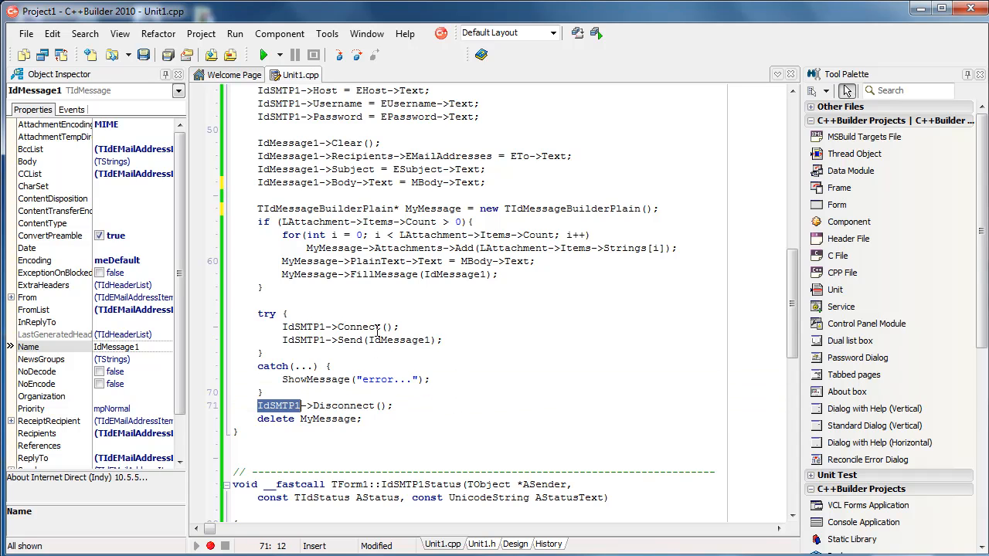
double_click(431, 208)
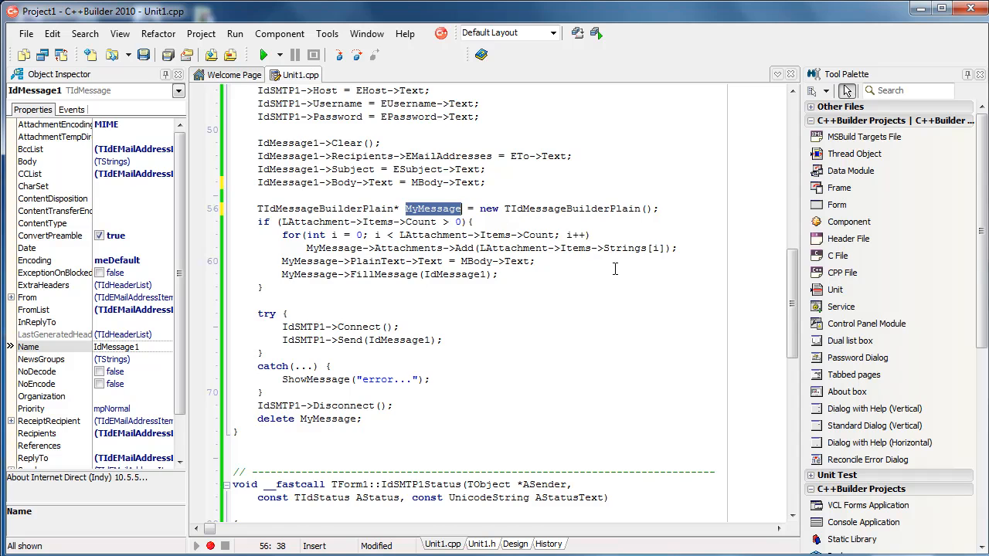
left_click(514, 544)
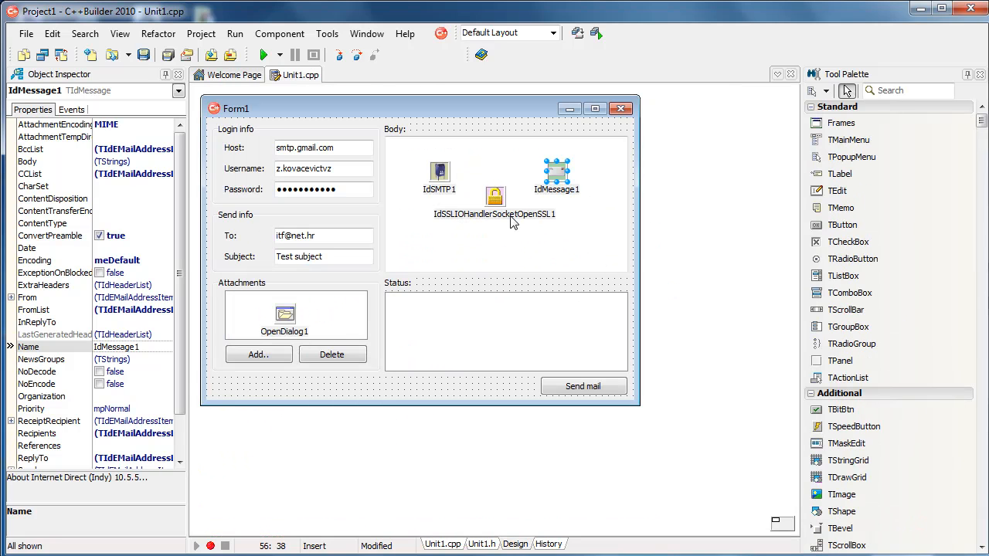
mouse_move(502, 202)
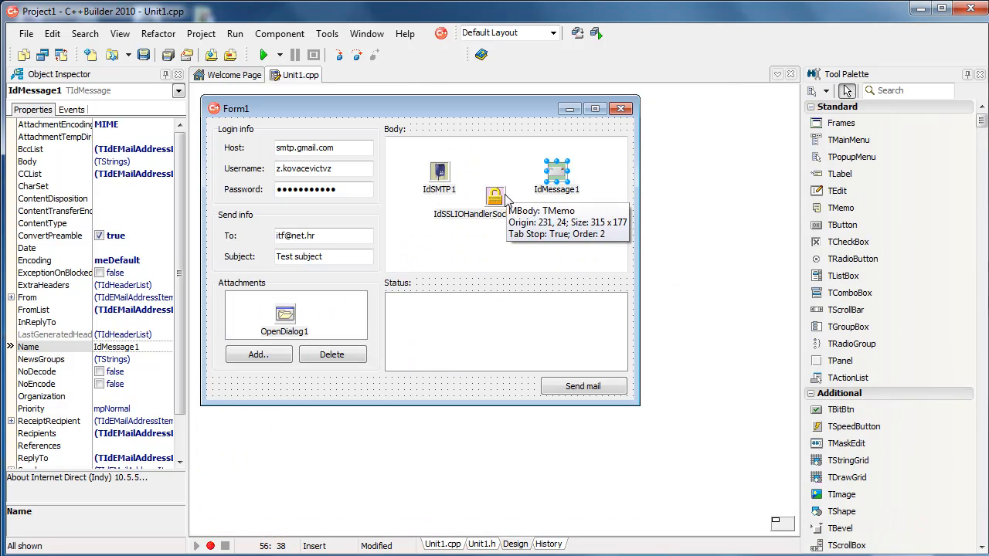
left_click(439, 171)
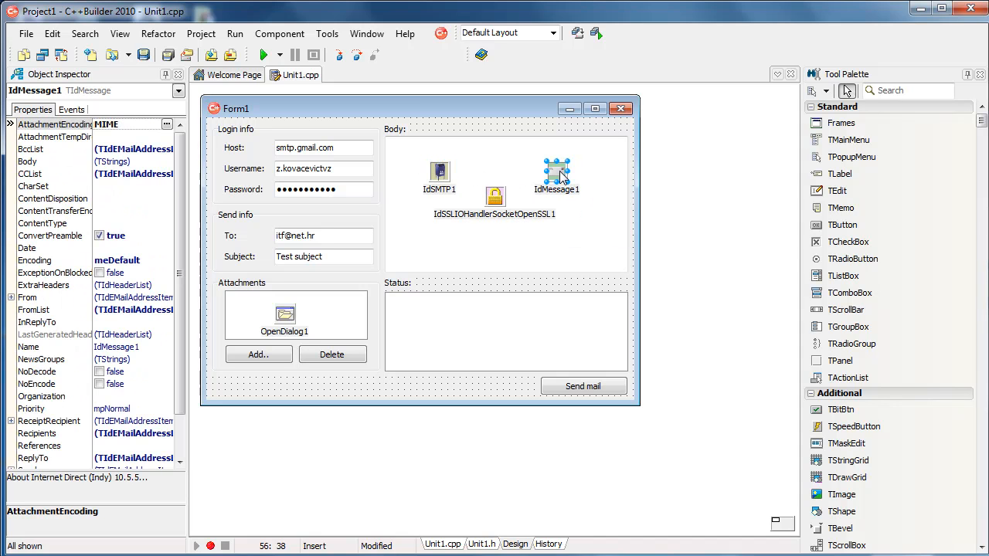
left_click(494, 194)
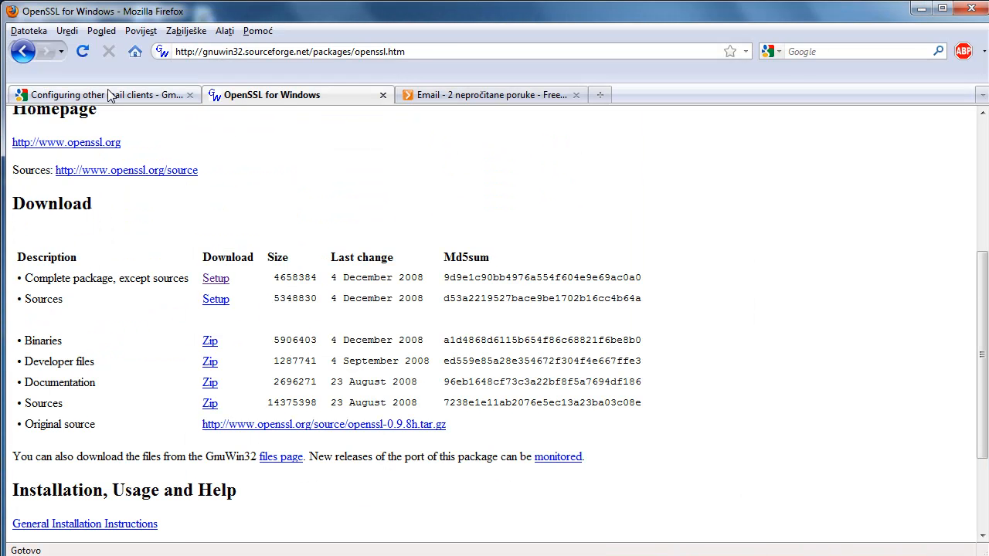
Step: Open the Gmail mail-client help tab and highlight the TLS/STARTTLS port 587
left_click(100, 94)
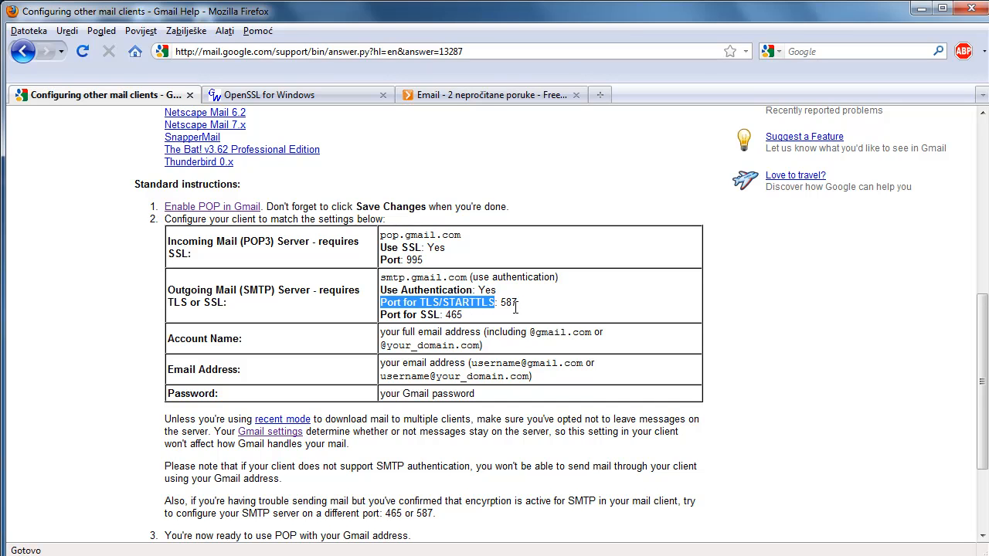
double_click(423, 277)
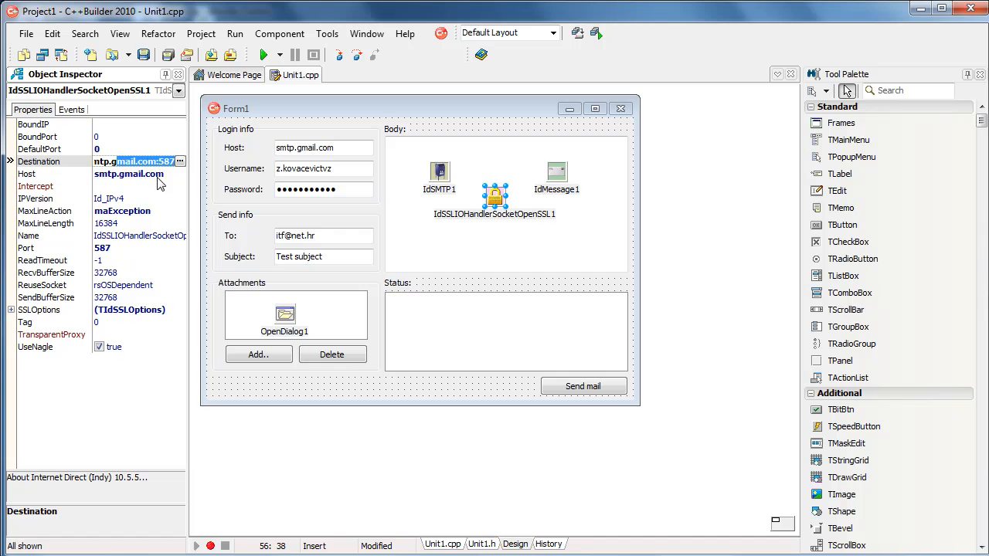
left_click(439, 172)
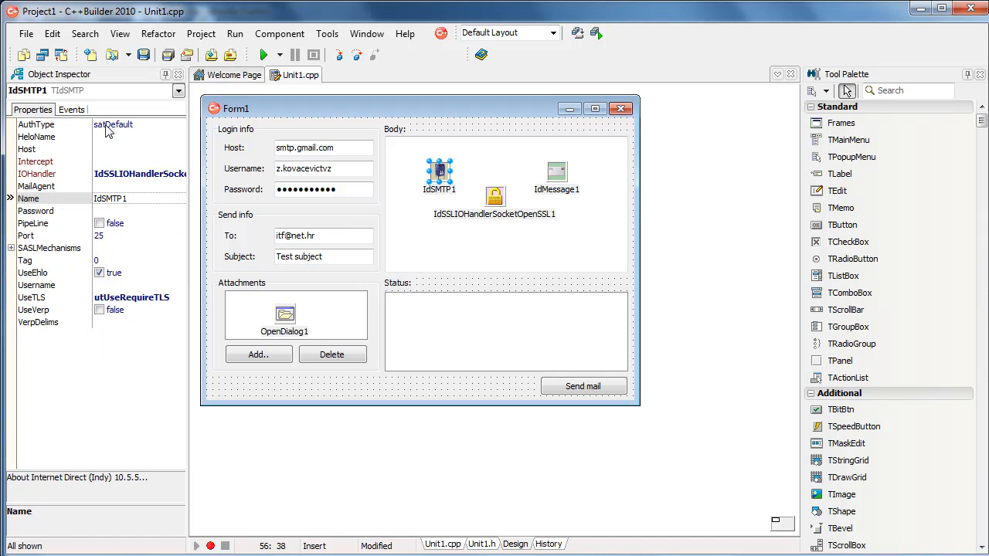
mouse_move(121, 304)
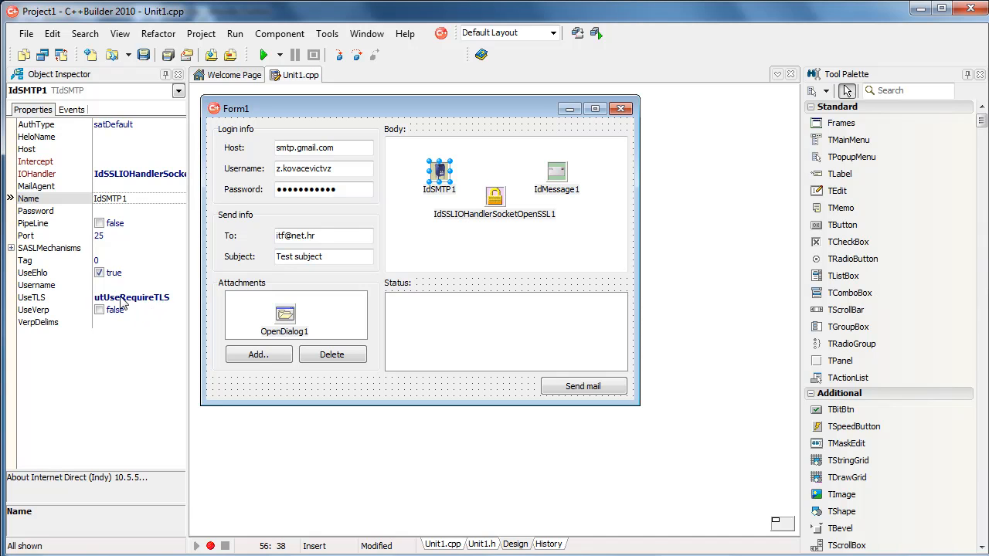
mouse_move(162, 307)
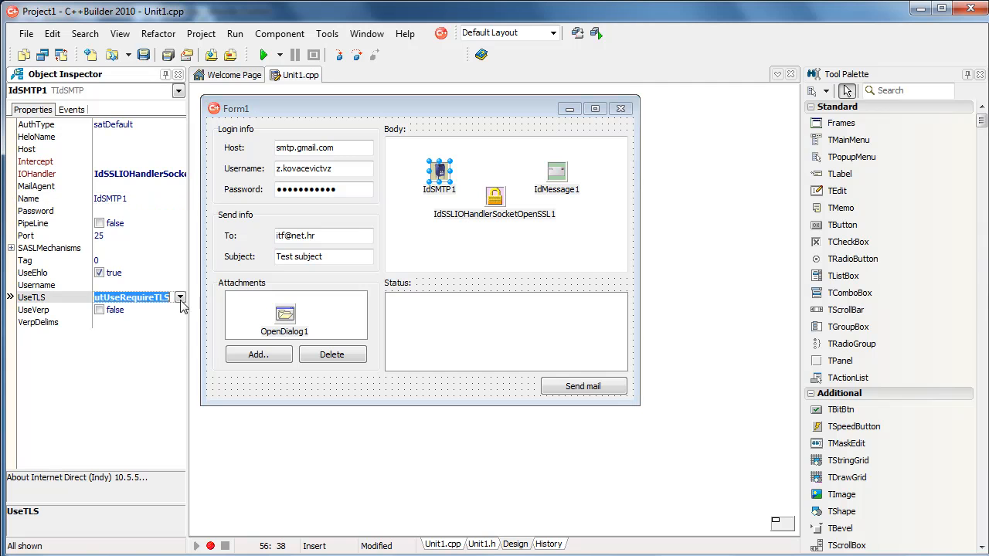
left_click(180, 297)
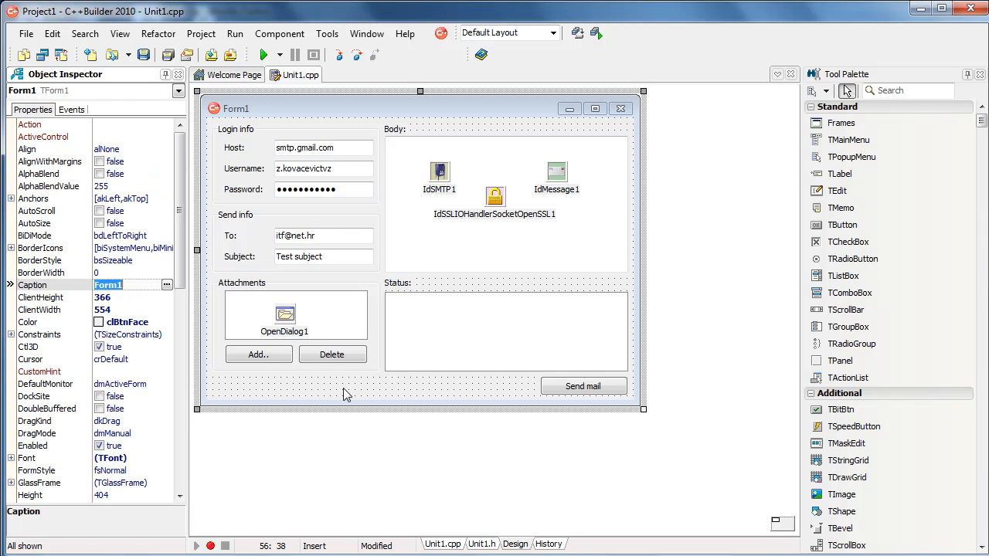
mouse_move(463, 136)
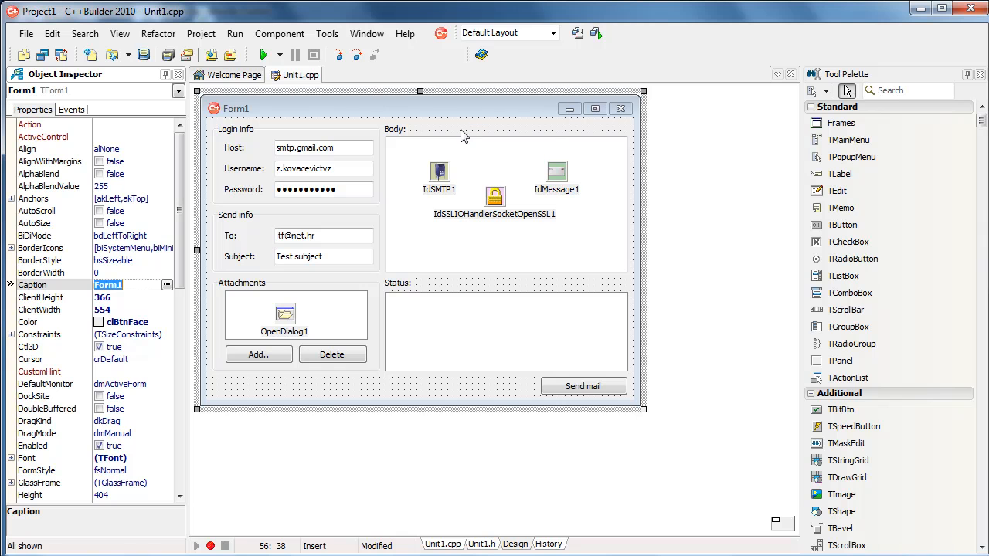
Step: Run the email app and enter 'some text' as the message body
left_click(263, 55)
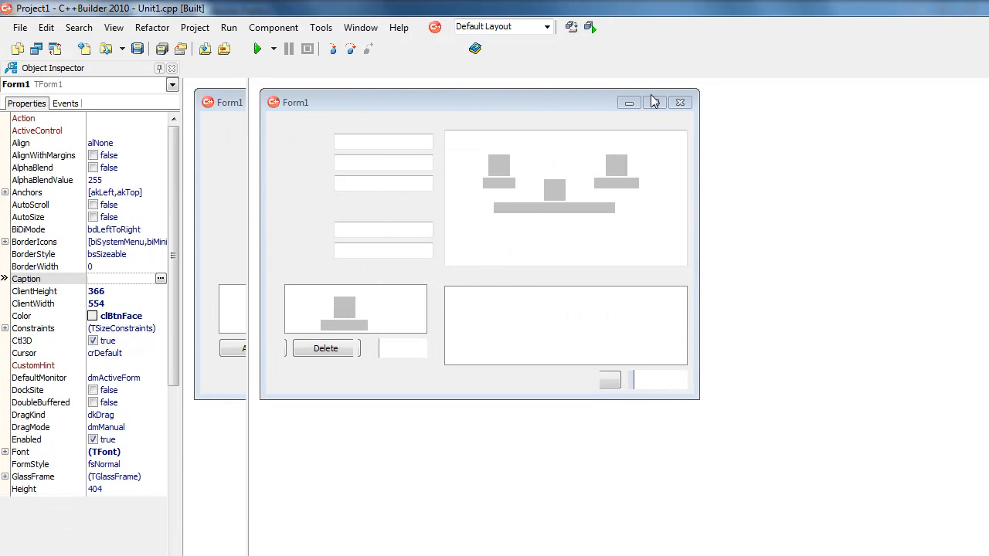
left_click(256, 48)
type("s")
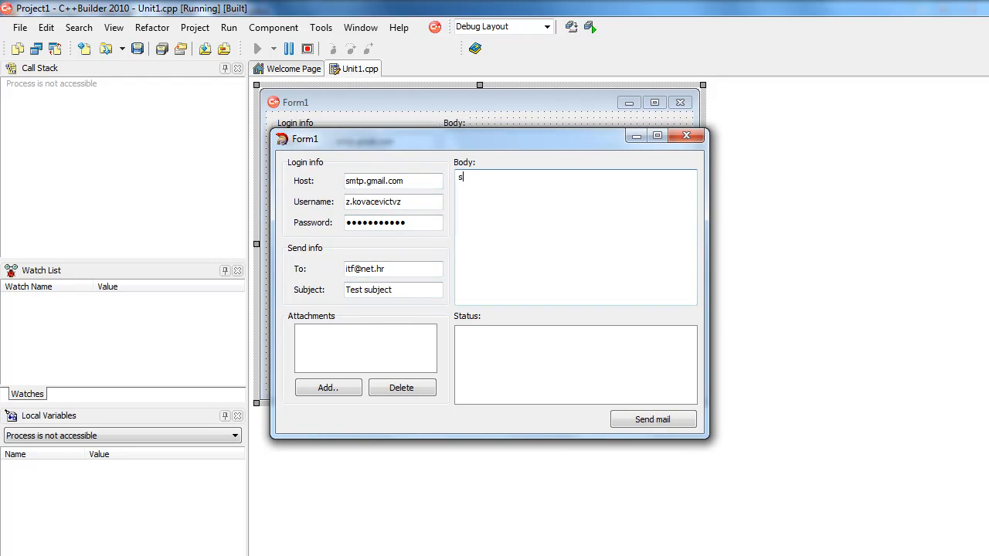
type("ome tekst")
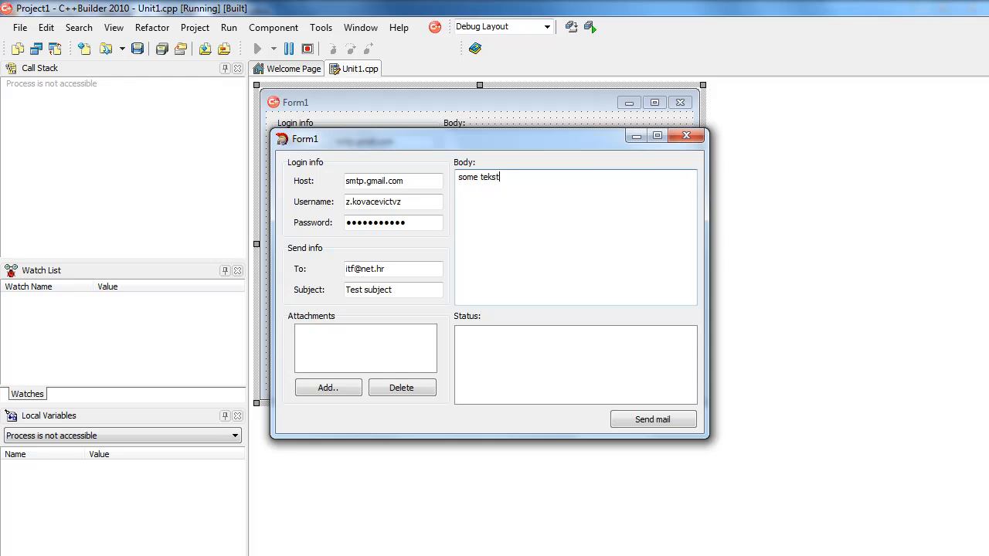
key("BackSpace")
type("x")
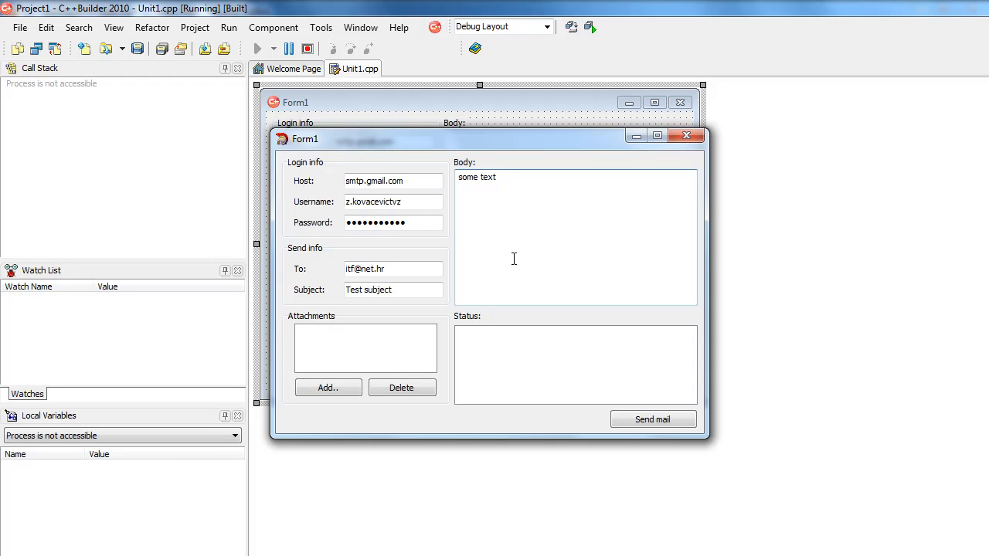
mouse_move(594, 354)
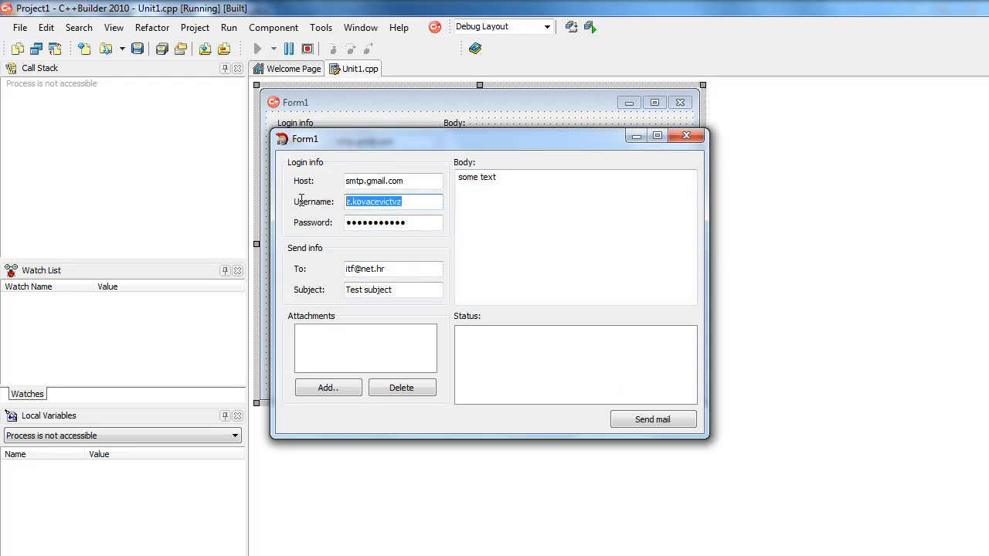
Step: Review the login details and send the test message until the log shows Disconnected
left_click(393, 222)
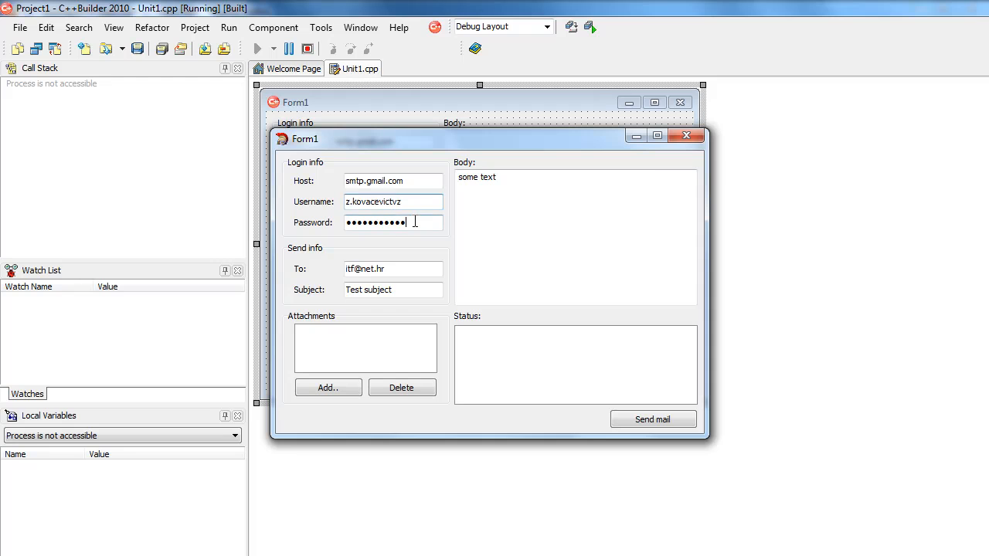
mouse_move(500, 271)
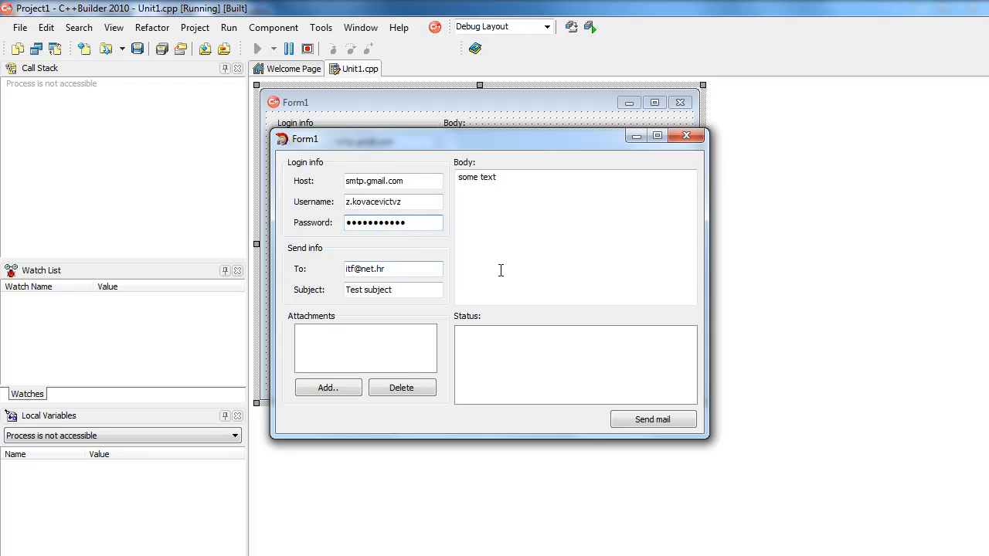
left_click(652, 419)
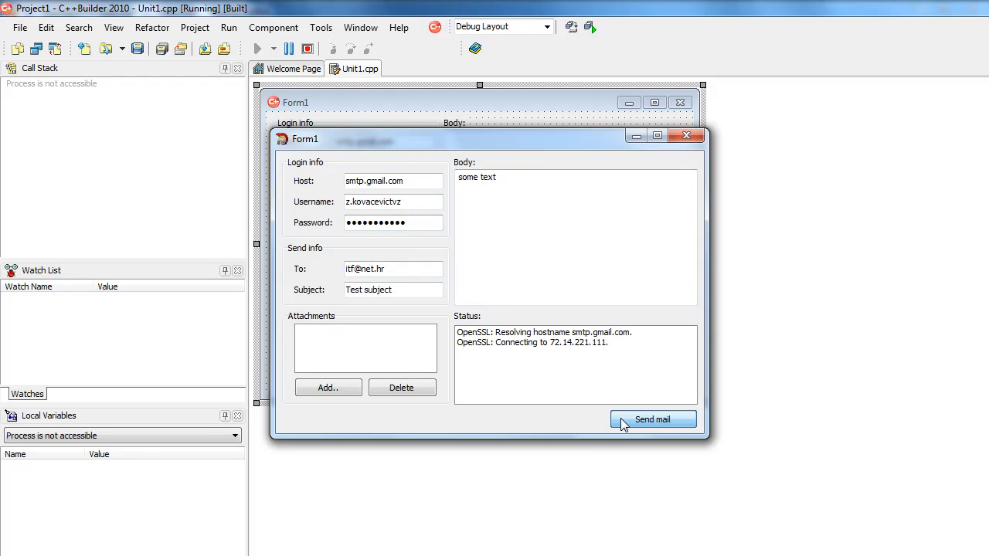
left_click(653, 418)
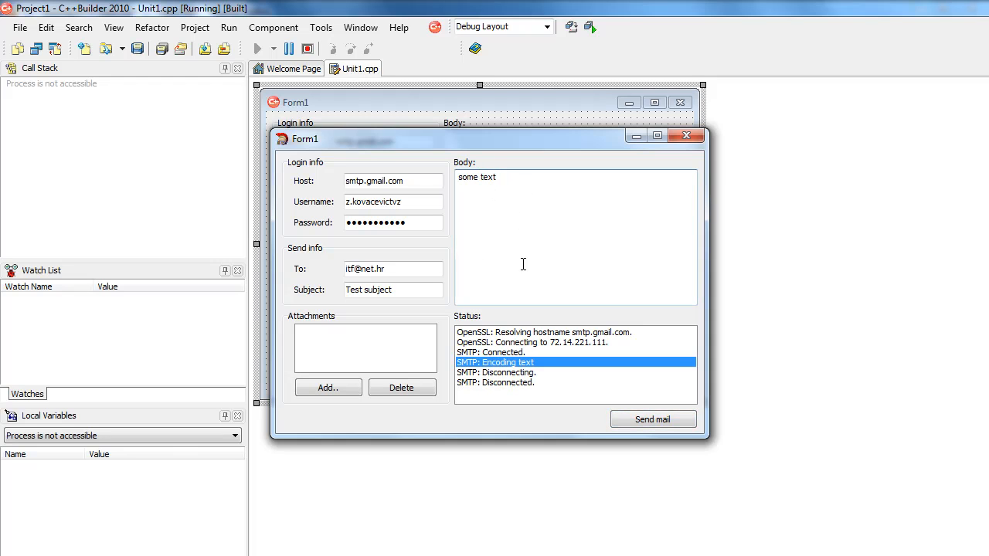
left_click(498, 177)
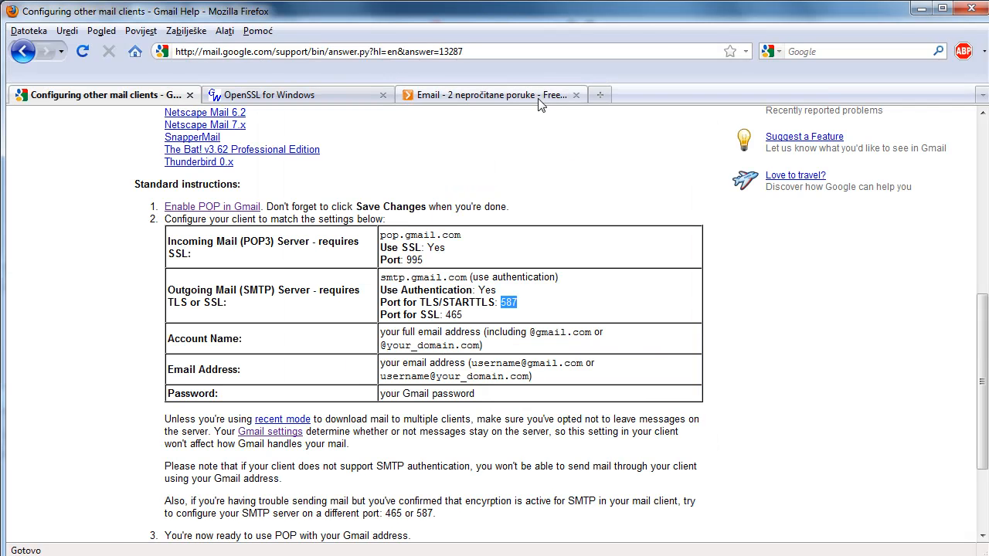
left_click(487, 94)
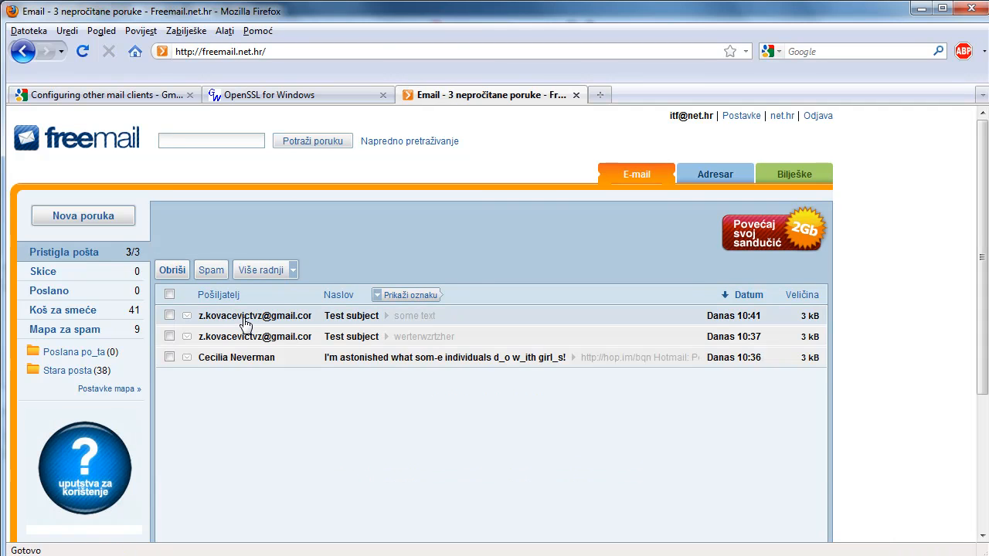
left_click(350, 316)
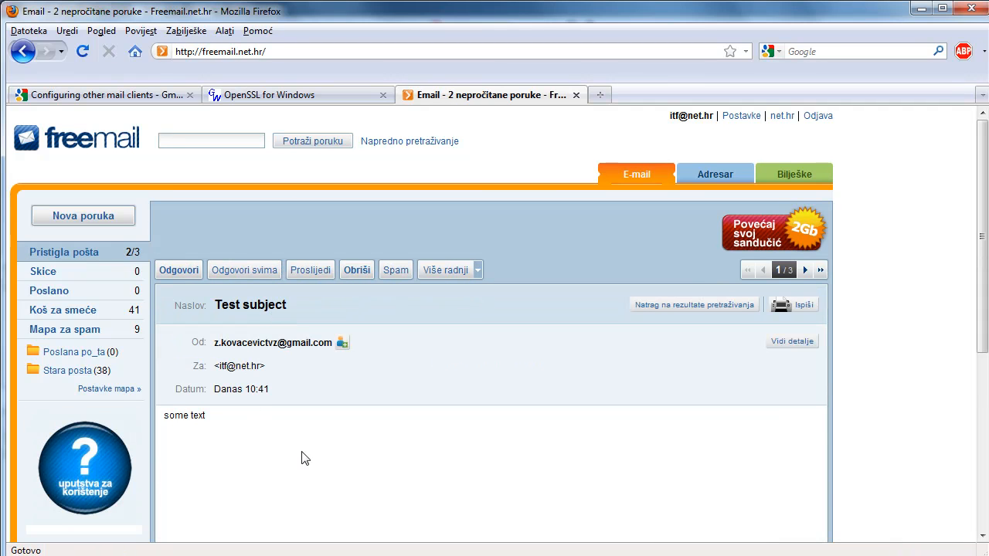
scroll("down", 3)
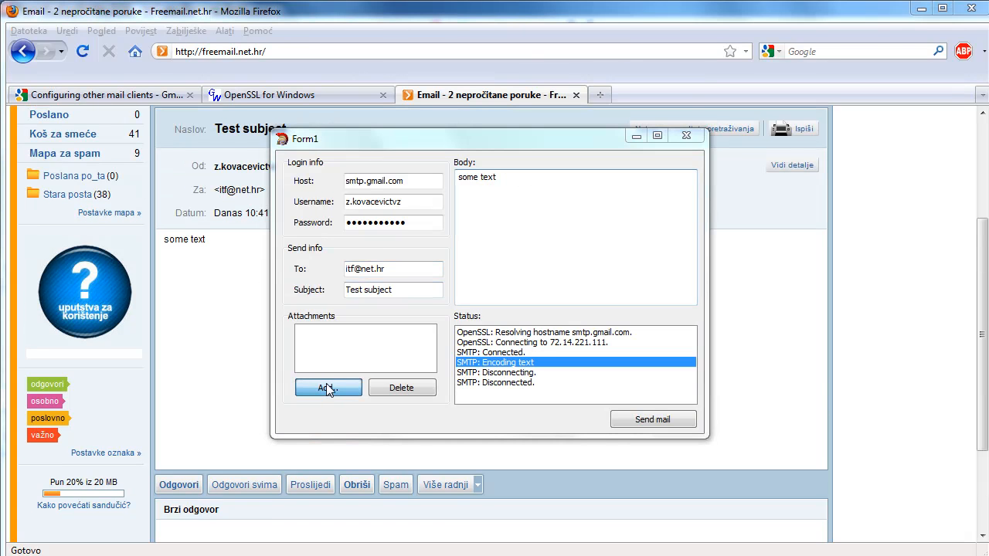
Step: Attach ActiveWeb.cpp, Unit1.cpp and ActiveWeb_ATL.h, send 'some text2', and check Freemail
left_click(328, 388)
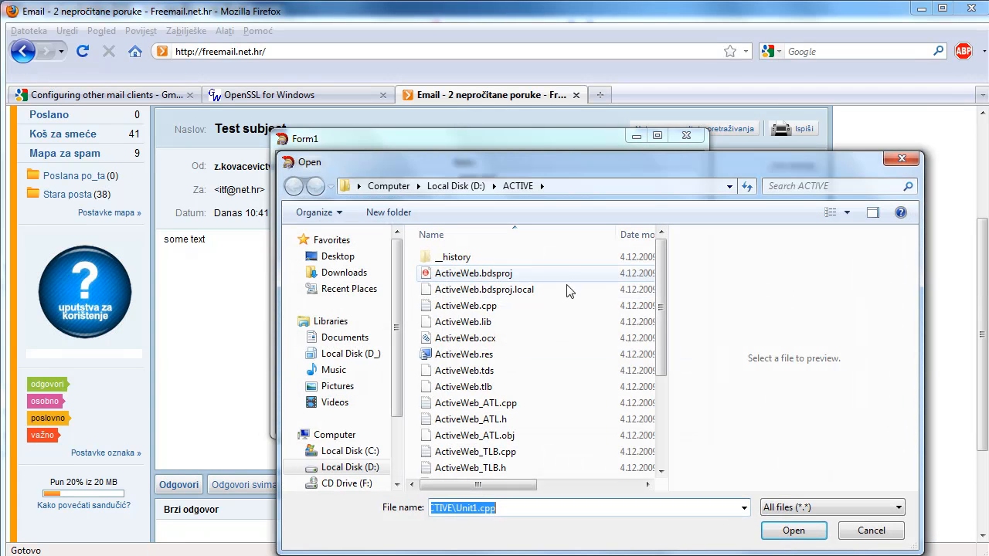
left_click(792, 531)
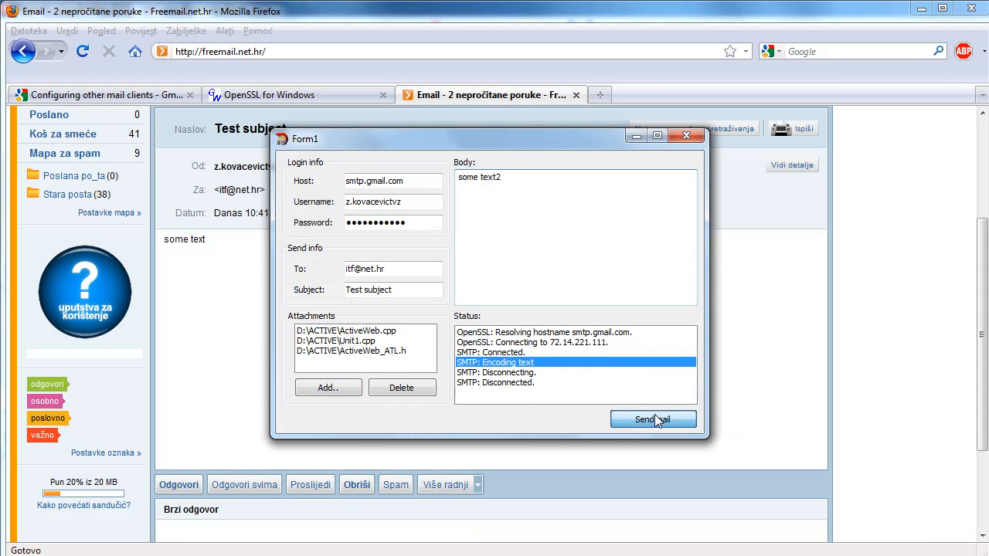
mouse_move(626, 276)
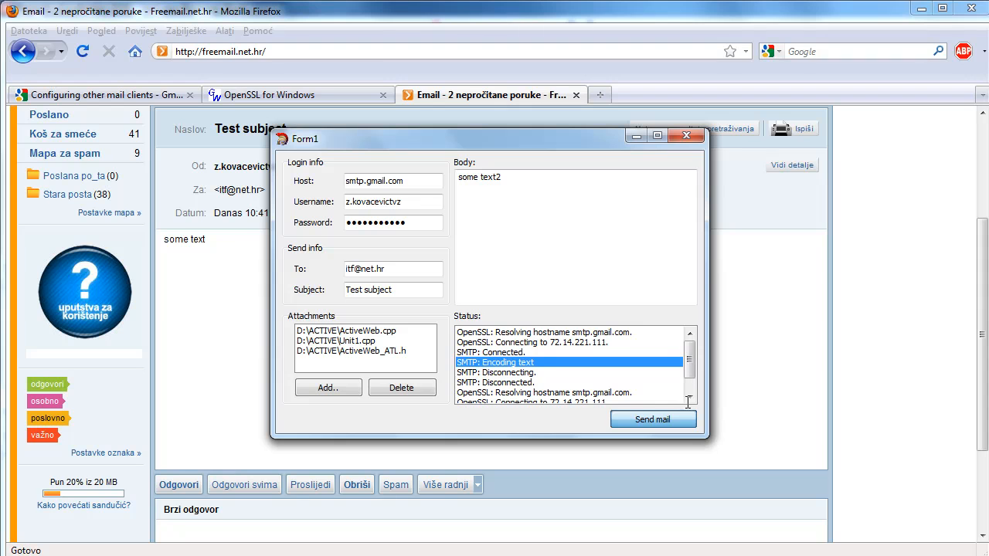
scroll("down", 3)
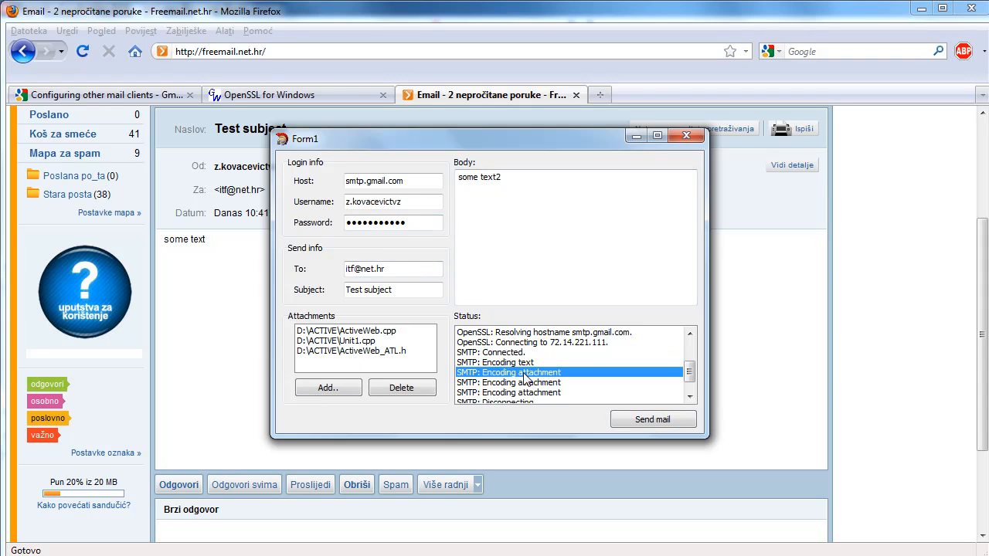
scroll("down", 3)
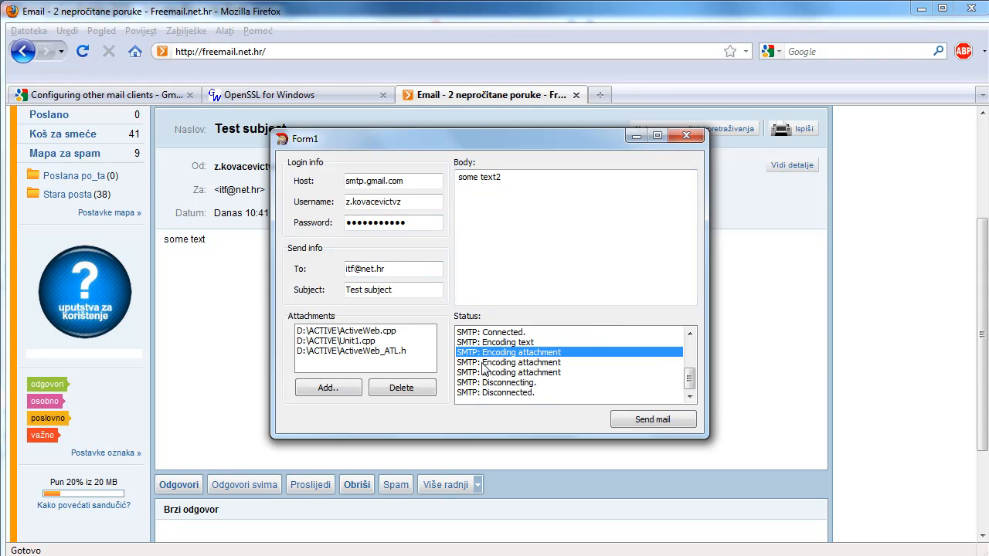
left_click(686, 135)
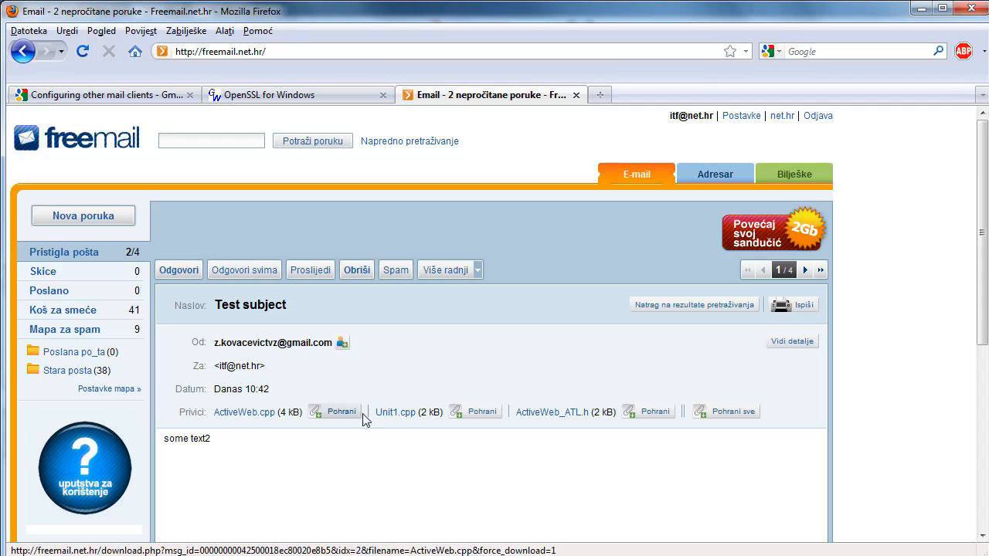
scroll("down", 3)
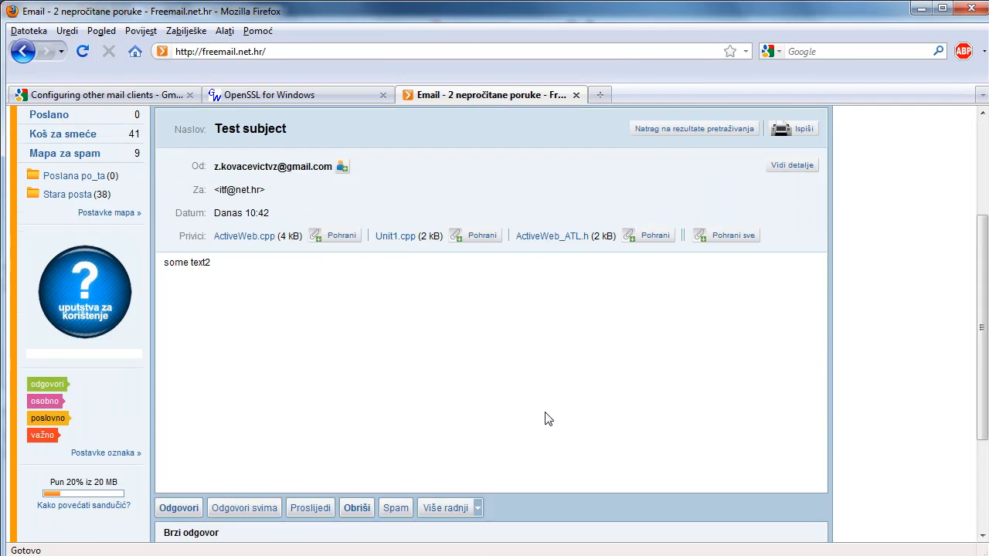